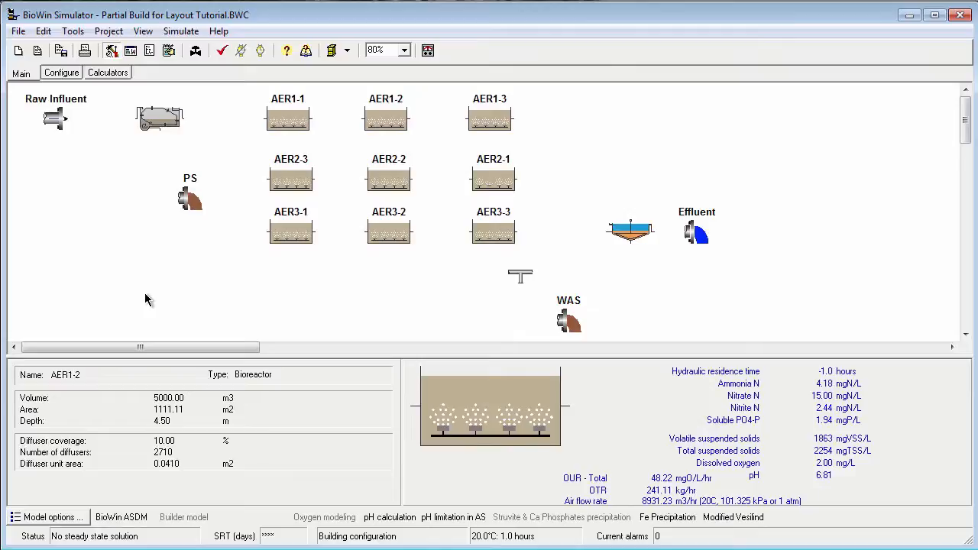
{"action": "mouse_move", "coordinate": [128, 189]}
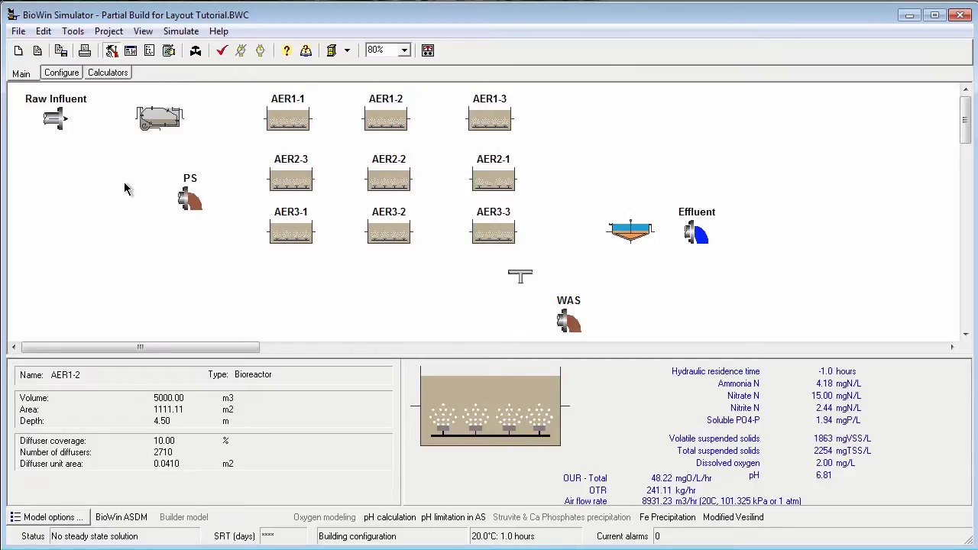
- Review the AER1 and AER3 tank properties, then start a pipe at Raw Influent
{"action": "left_click", "coordinate": [488, 117]}
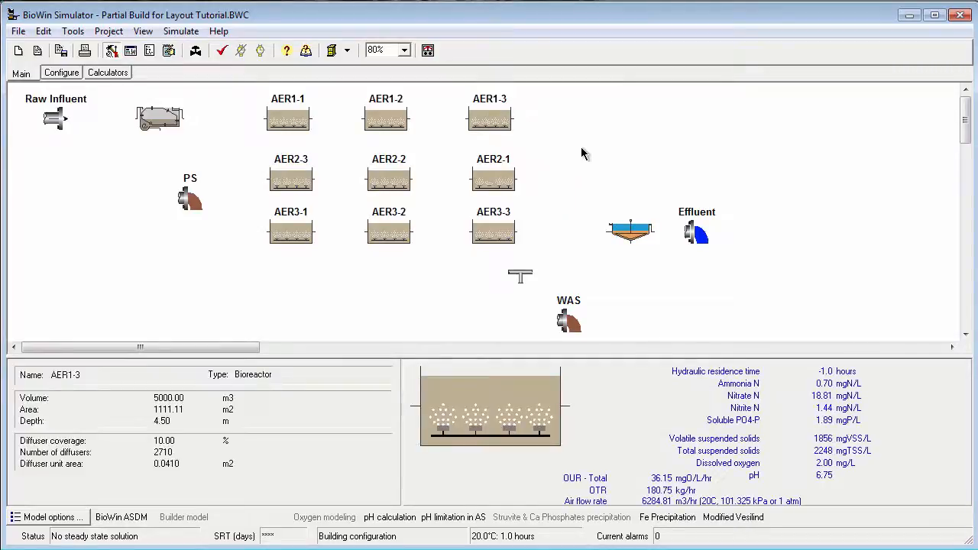
{"action": "mouse_move", "coordinate": [397, 265]}
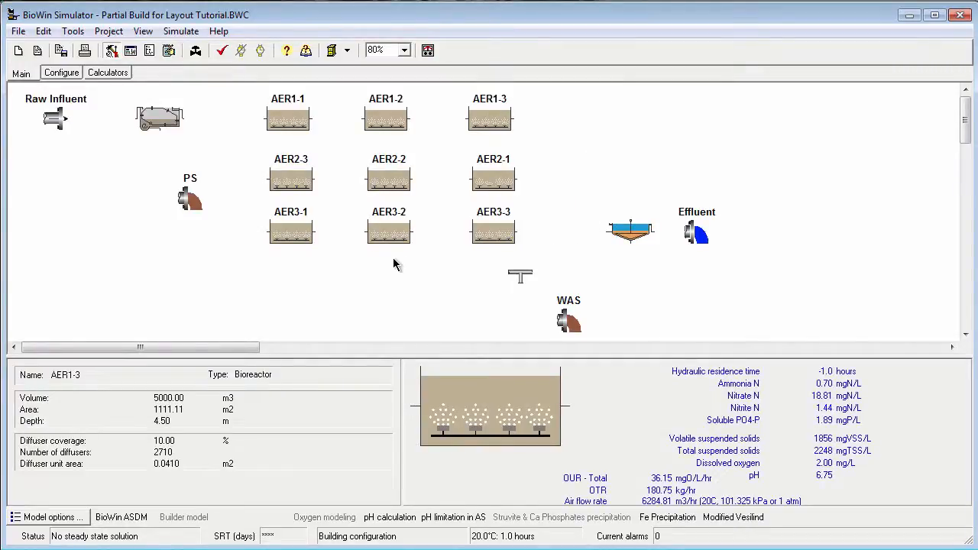
{"action": "left_click", "coordinate": [287, 116]}
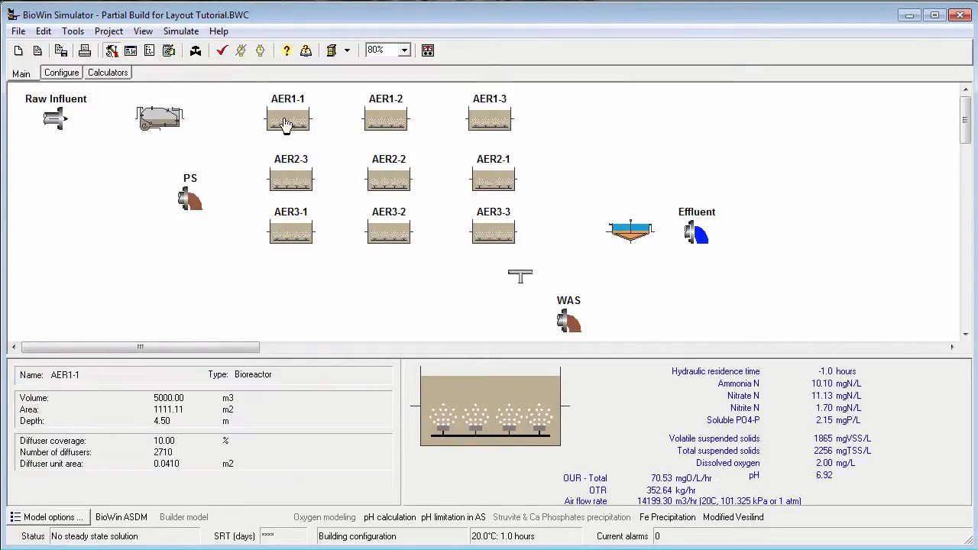
{"action": "left_click", "coordinate": [385, 116]}
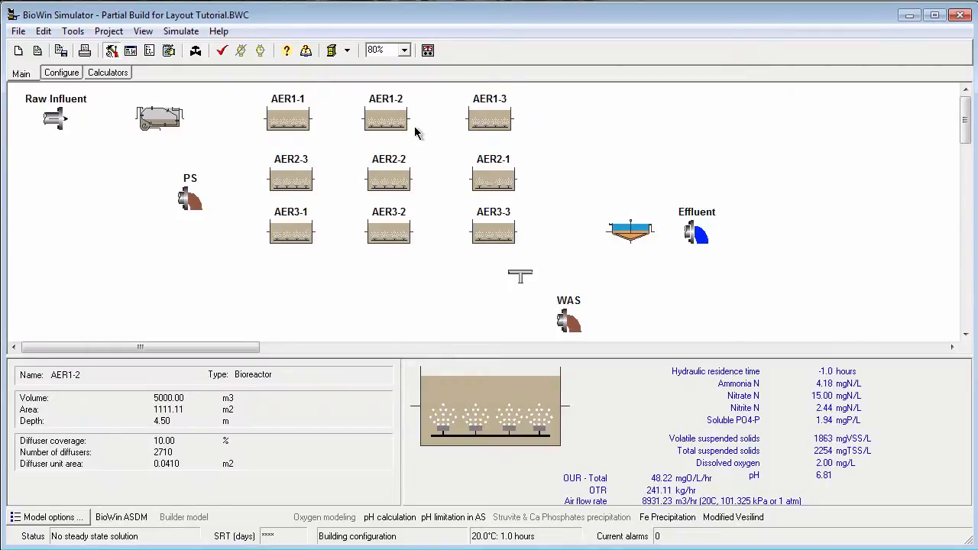
{"action": "left_click", "coordinate": [489, 119]}
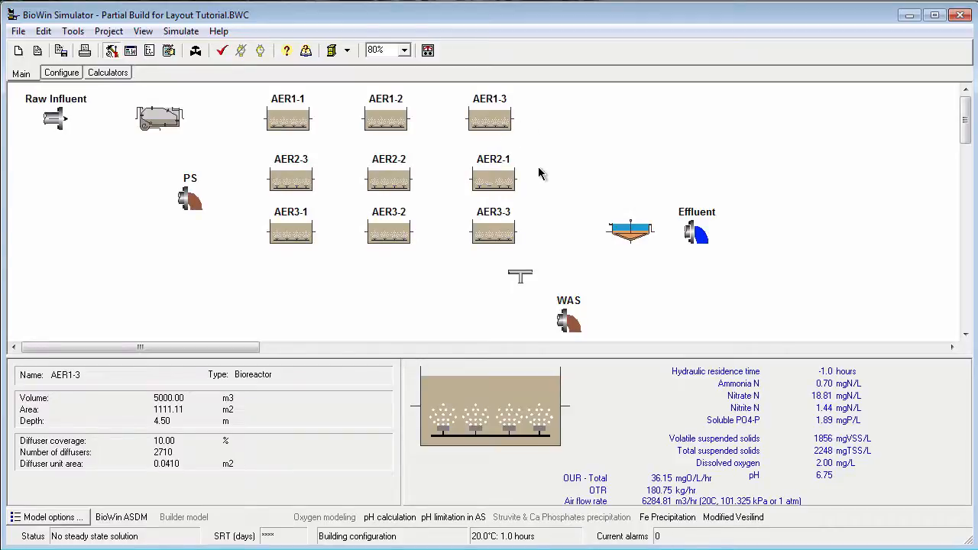
{"action": "left_click", "coordinate": [290, 229]}
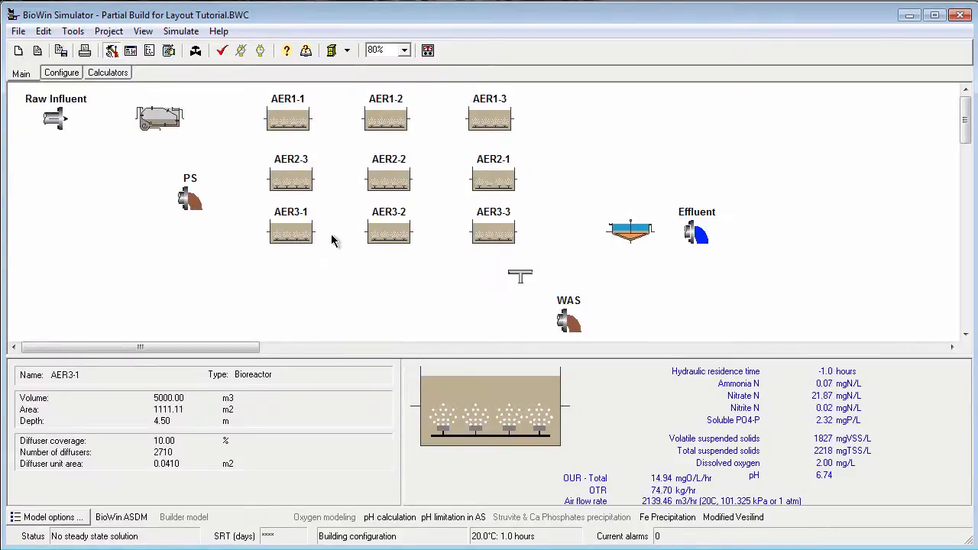
{"action": "left_click", "coordinate": [388, 229]}
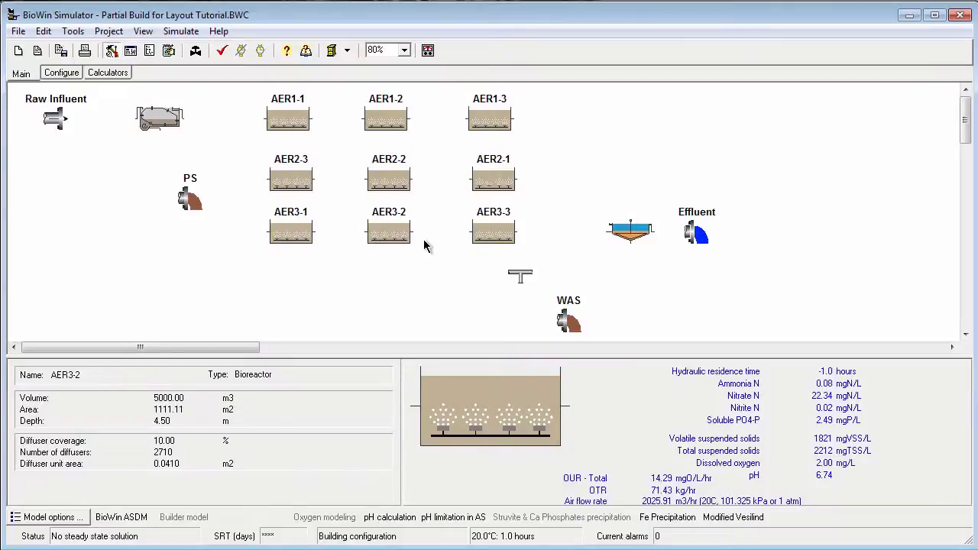
{"action": "mouse_move", "coordinate": [446, 239]}
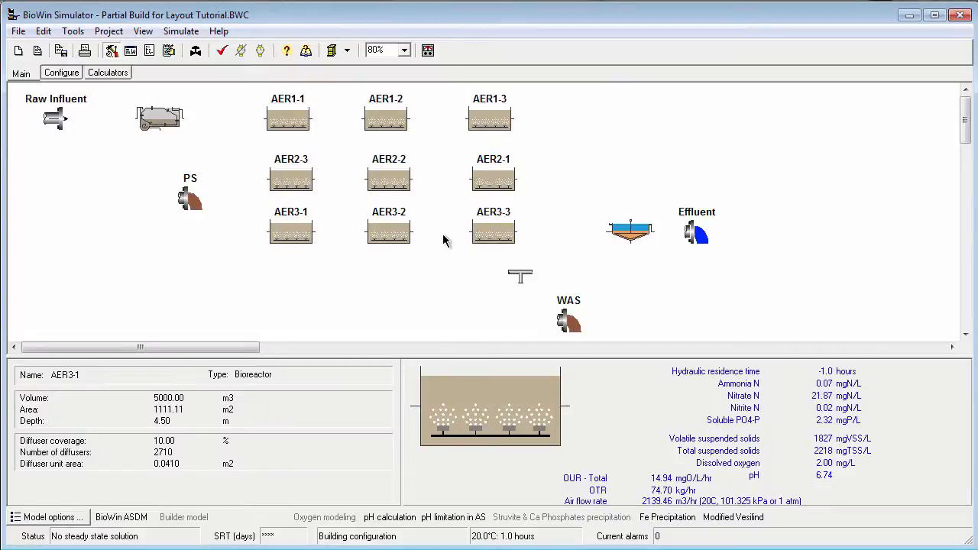
{"action": "mouse_move", "coordinate": [82, 97]}
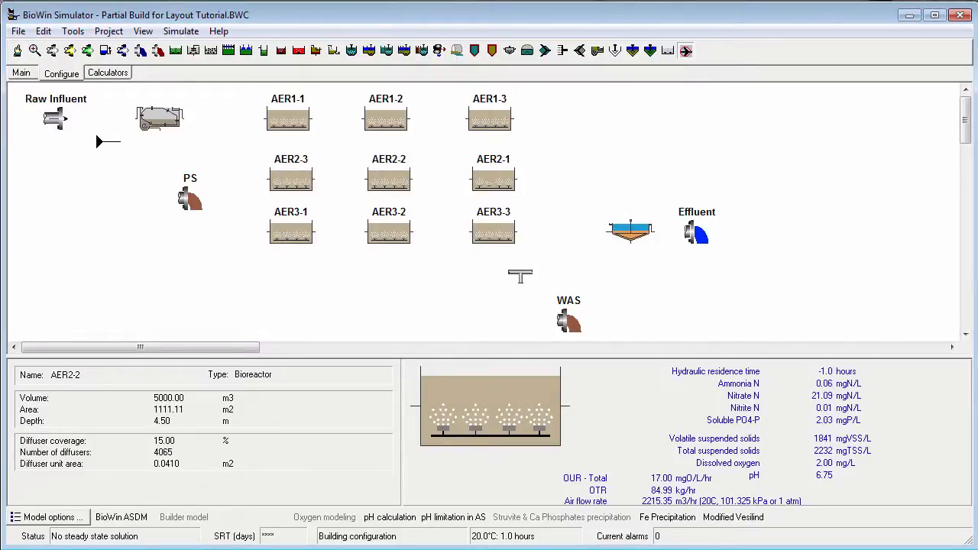
{"action": "left_click", "coordinate": [56, 118]}
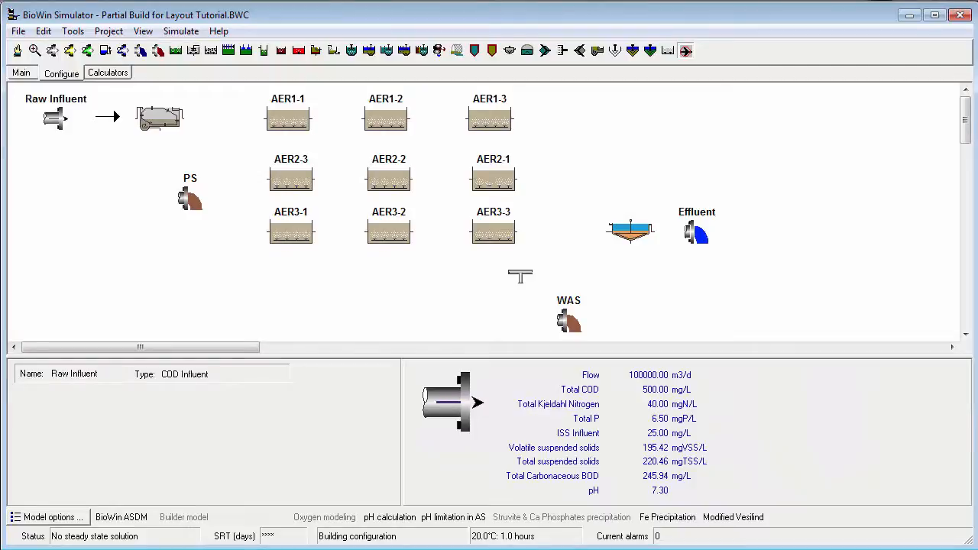
- Connect Raw Influent to the primary settler, then the settler to PS
{"action": "left_click", "coordinate": [158, 116]}
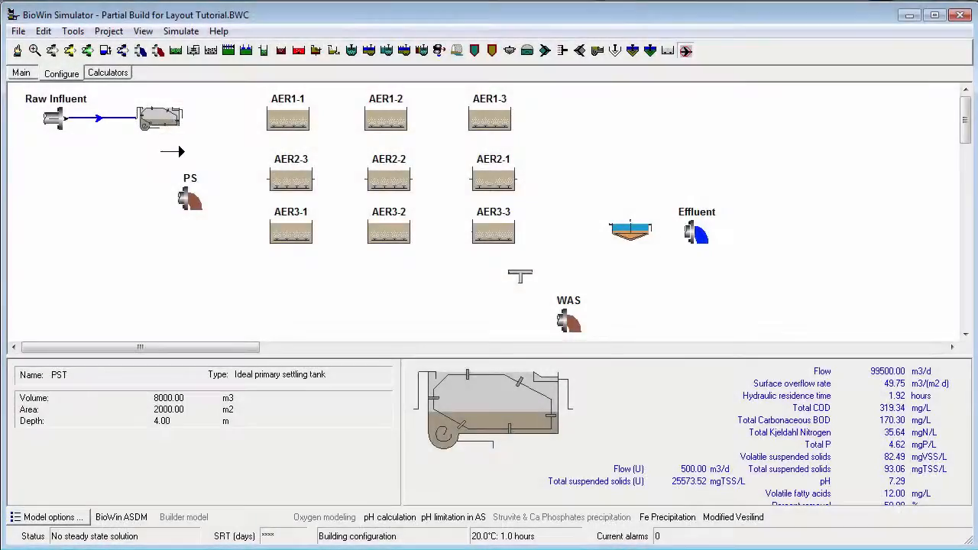
{"action": "left_click", "coordinate": [190, 200]}
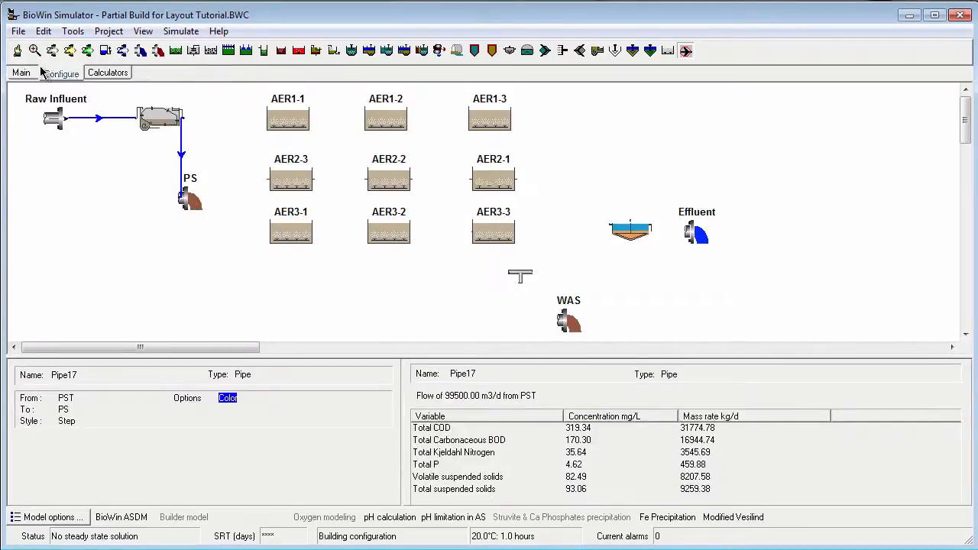
- Delete Pipe17 between the primary settler and PS, confirming with Yes
{"action": "left_click", "coordinate": [98, 119]}
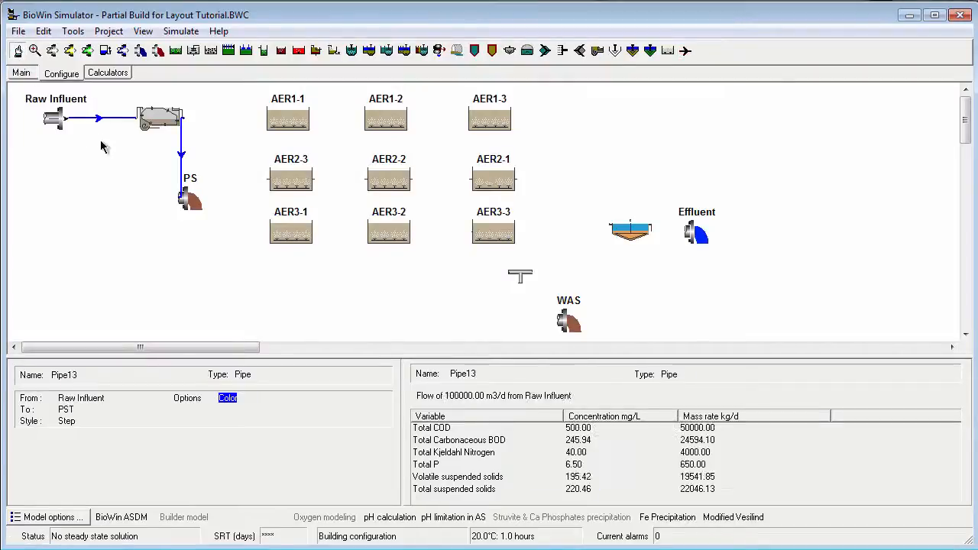
{"action": "left_click", "coordinate": [182, 157]}
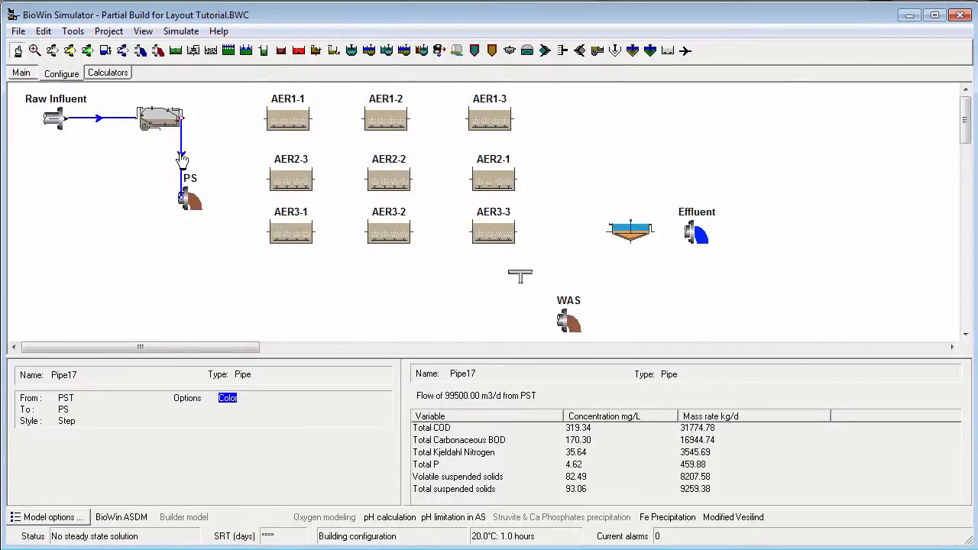
{"action": "right_click", "coordinate": [181, 153]}
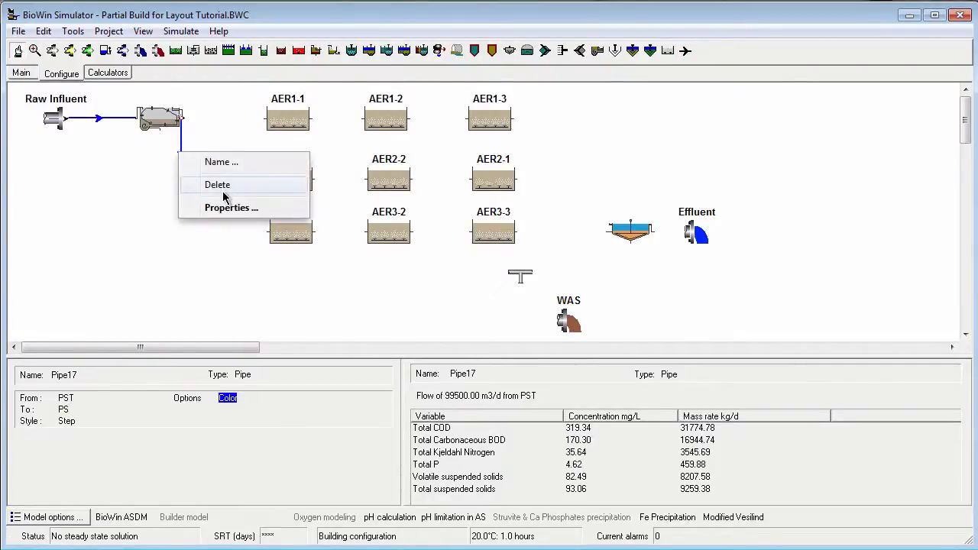
{"action": "left_click", "coordinate": [218, 184]}
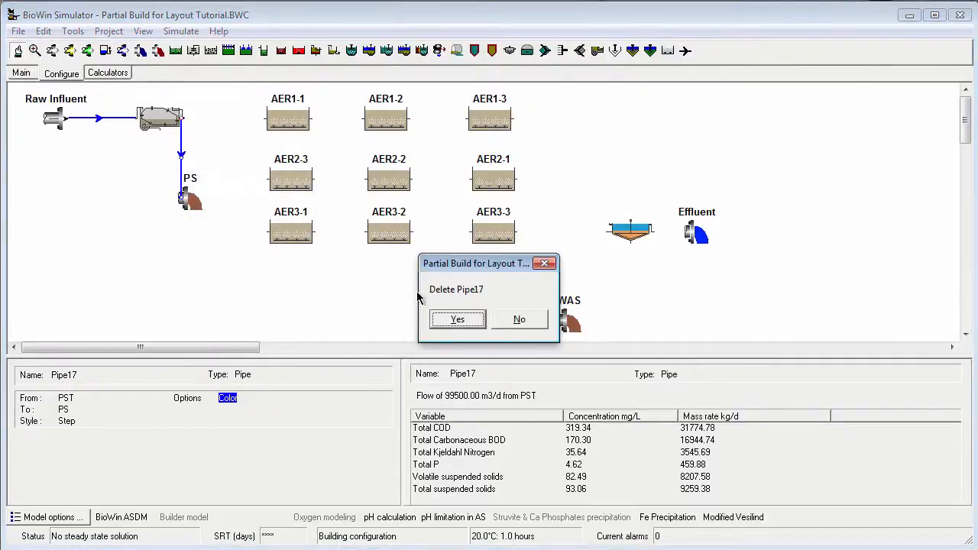
{"action": "left_click", "coordinate": [456, 319]}
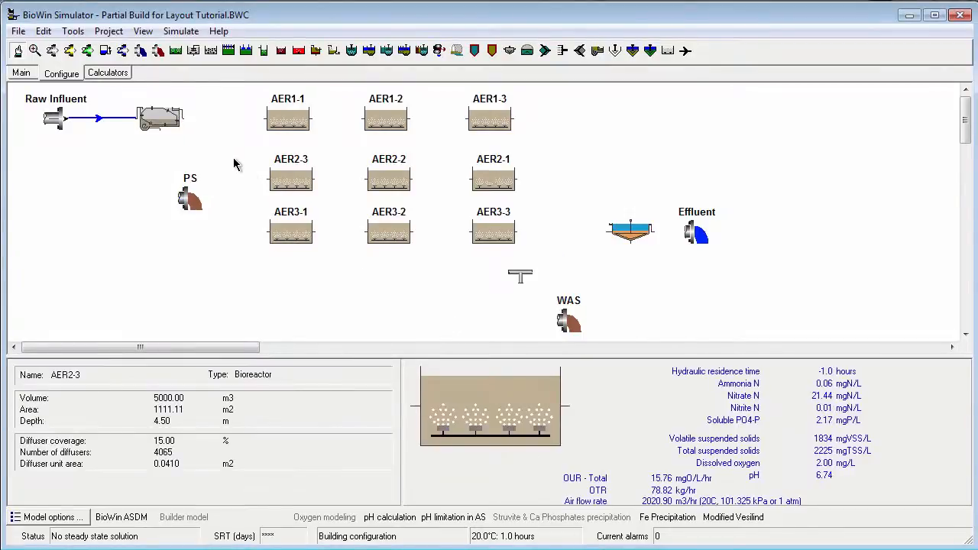
- Pipe the primary settler into AER1-1, AER1-2 and AER1-3, then exit pipe mode
{"action": "left_click", "coordinate": [159, 116]}
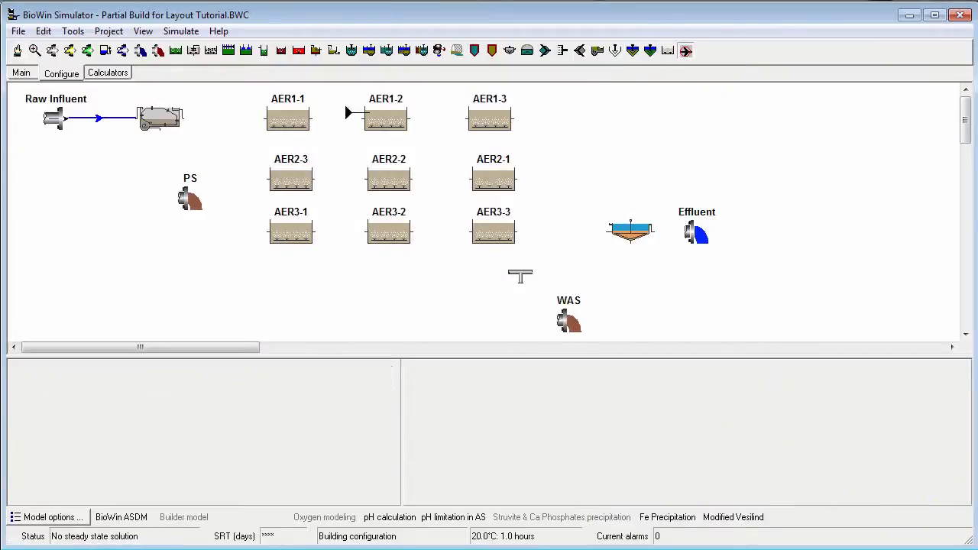
{"action": "left_click", "coordinate": [287, 119]}
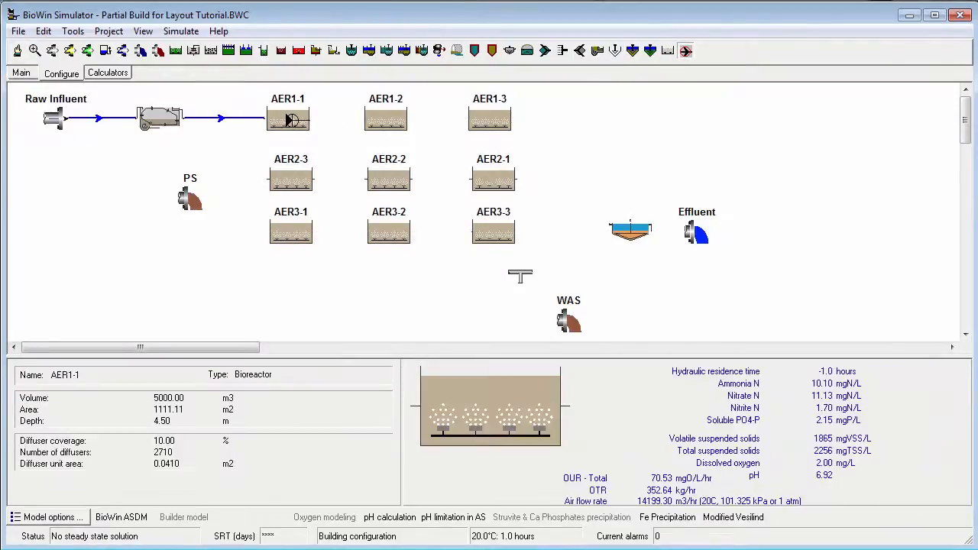
{"action": "left_click", "coordinate": [385, 116]}
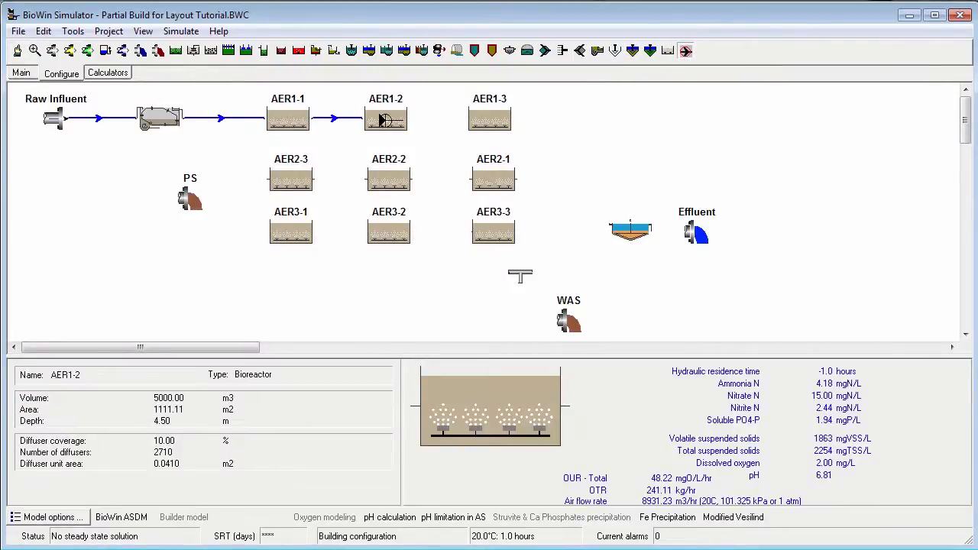
{"action": "left_click", "coordinate": [489, 118]}
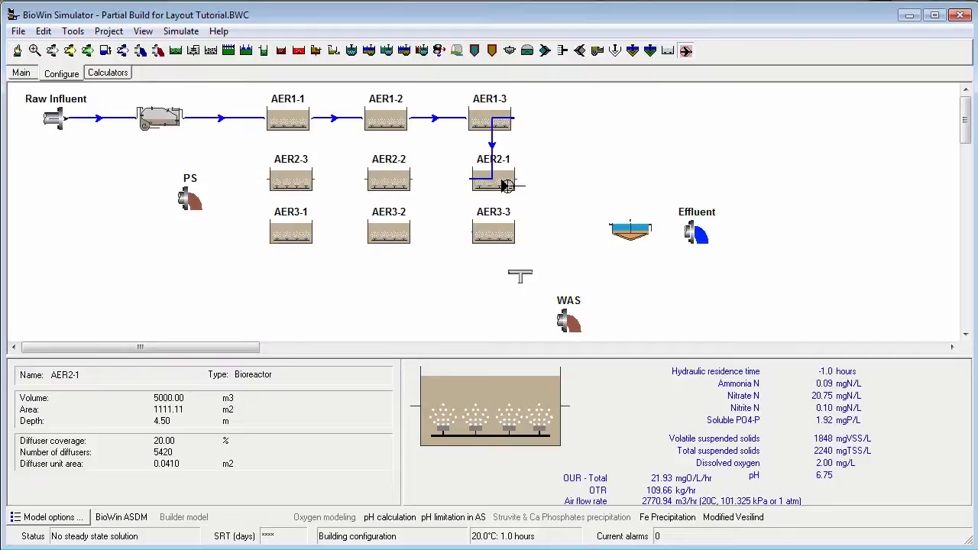
{"action": "key", "text": "Escape"}
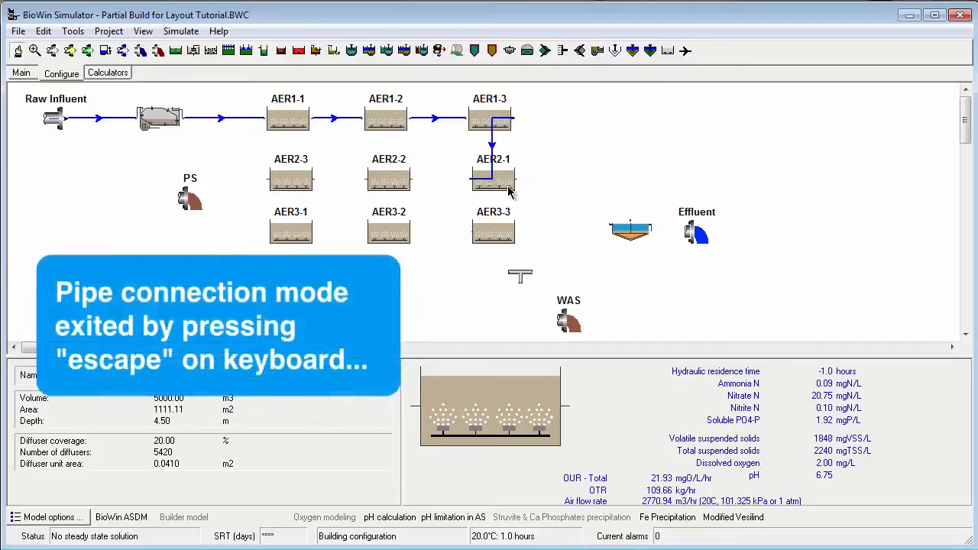
- Bring up actions on the AER2 tanks, selecting AER2-3, to flip the row
{"action": "right_click", "coordinate": [493, 184]}
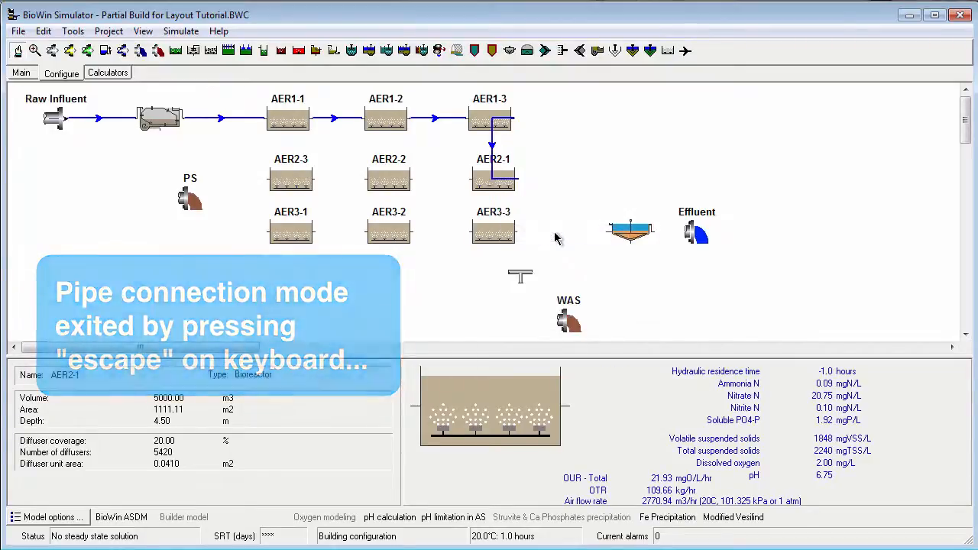
{"action": "right_click", "coordinate": [388, 179]}
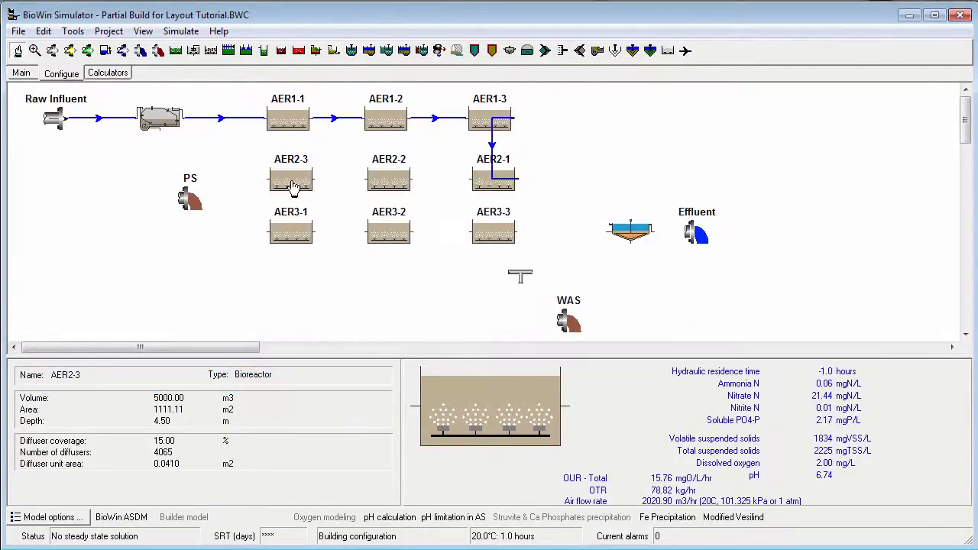
{"action": "mouse_move", "coordinate": [343, 240]}
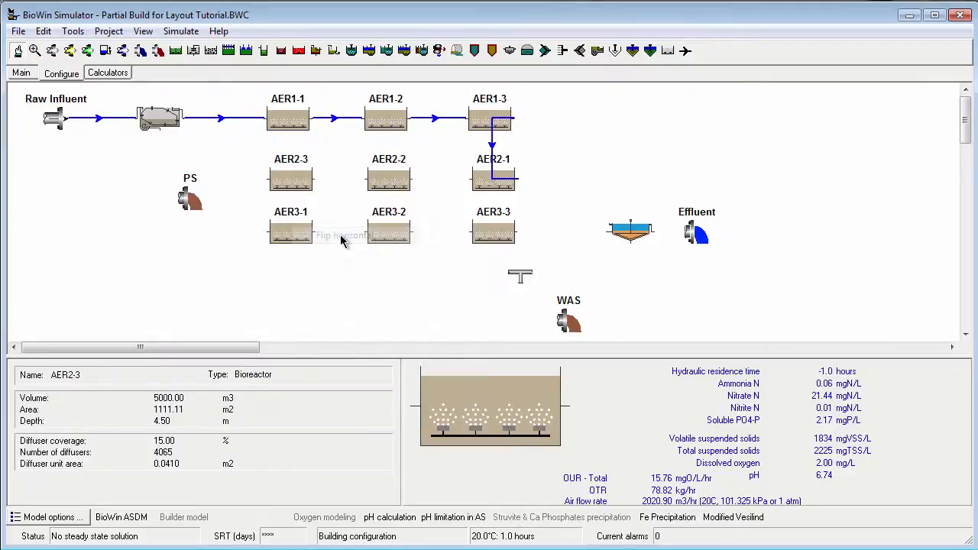
{"action": "mouse_move", "coordinate": [342, 240]}
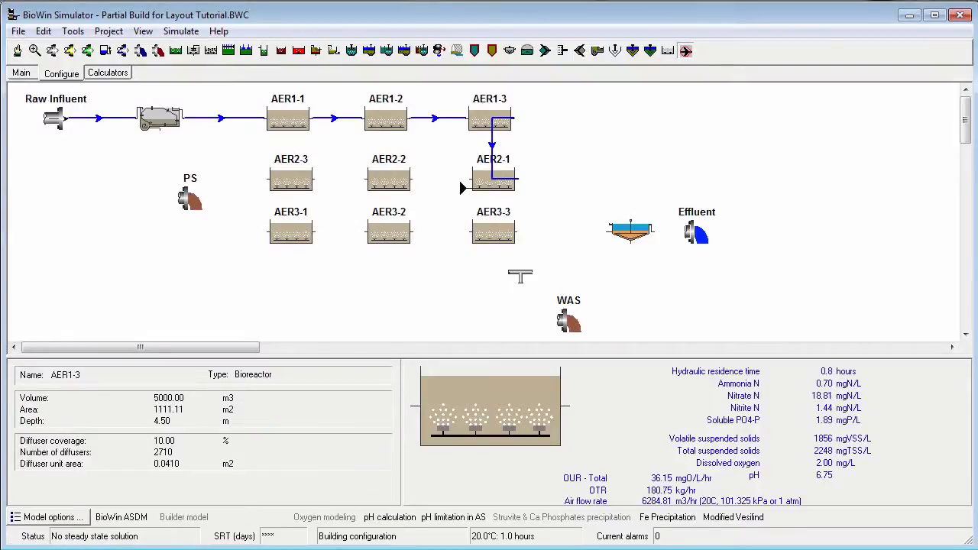
- Pipe the second and third passes to the clarifier, Effluent, and underflow to the WAS splitter
{"action": "left_click", "coordinate": [388, 179]}
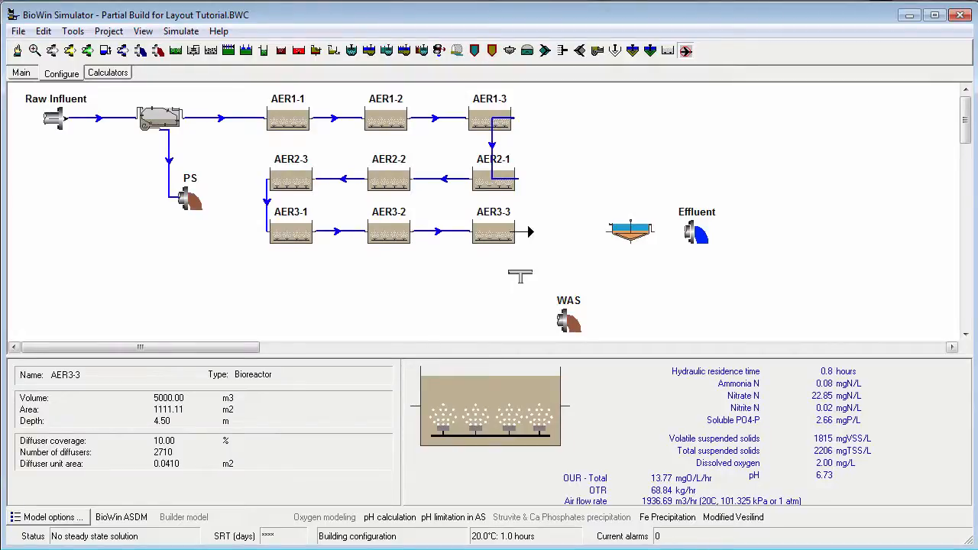
{"action": "left_click", "coordinate": [630, 229]}
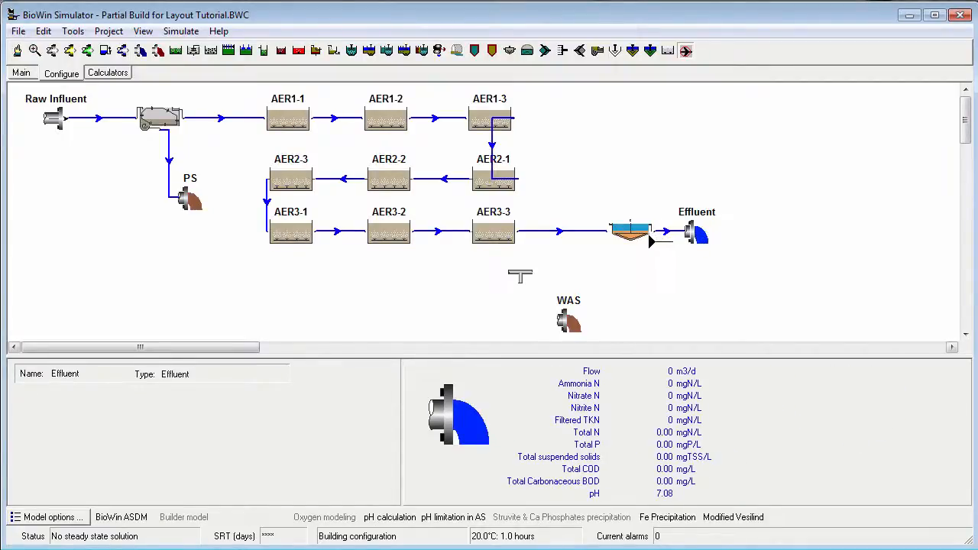
{"action": "left_click", "coordinate": [630, 229]}
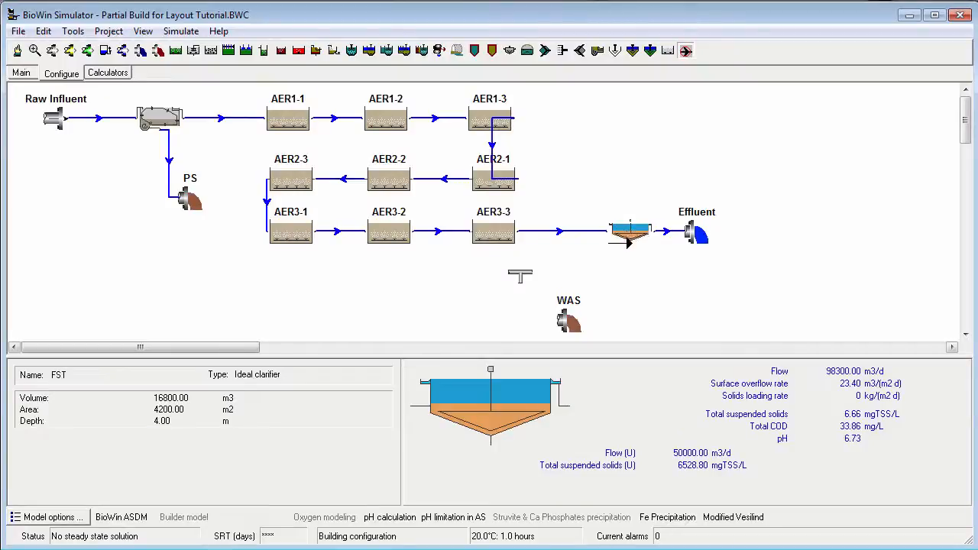
{"action": "left_click", "coordinate": [519, 275]}
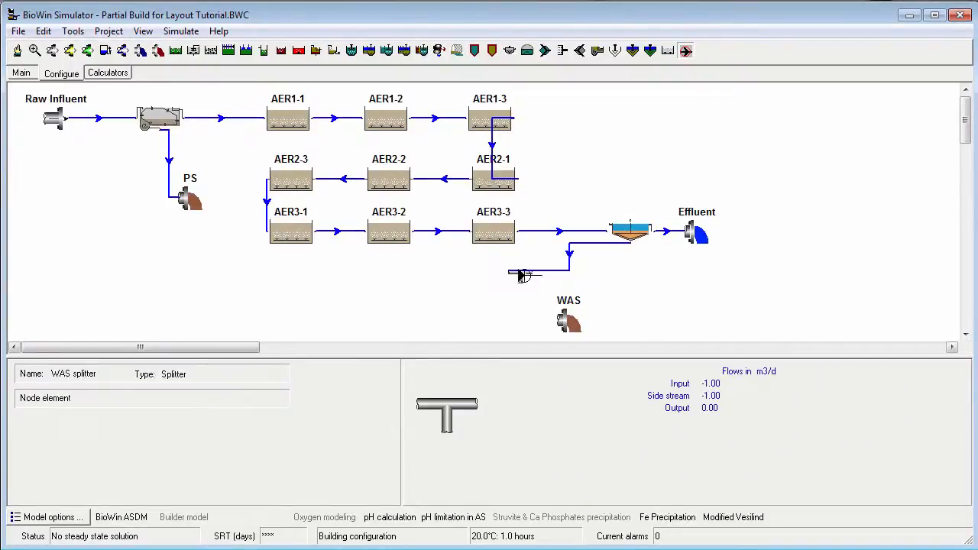
{"action": "key", "text": "Escape"}
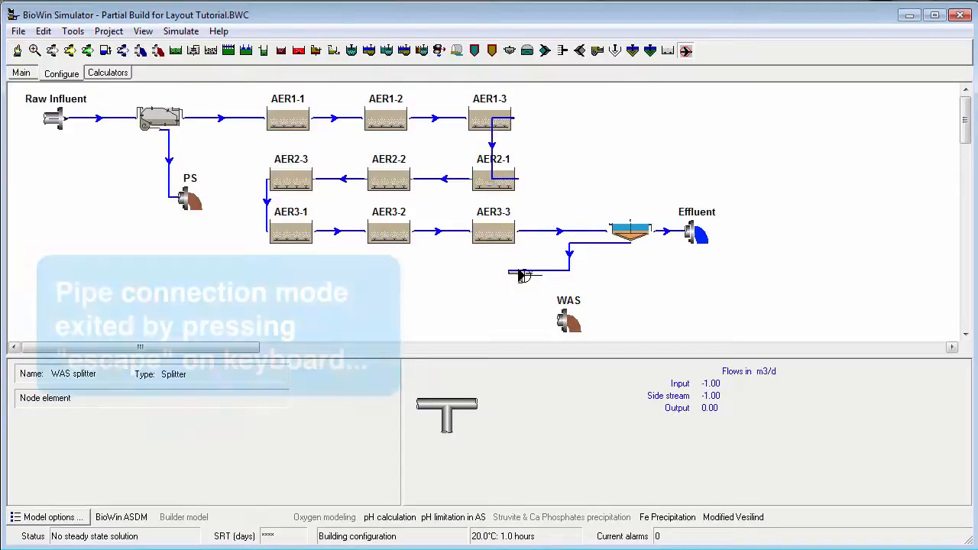
{"action": "right_click", "coordinate": [524, 275]}
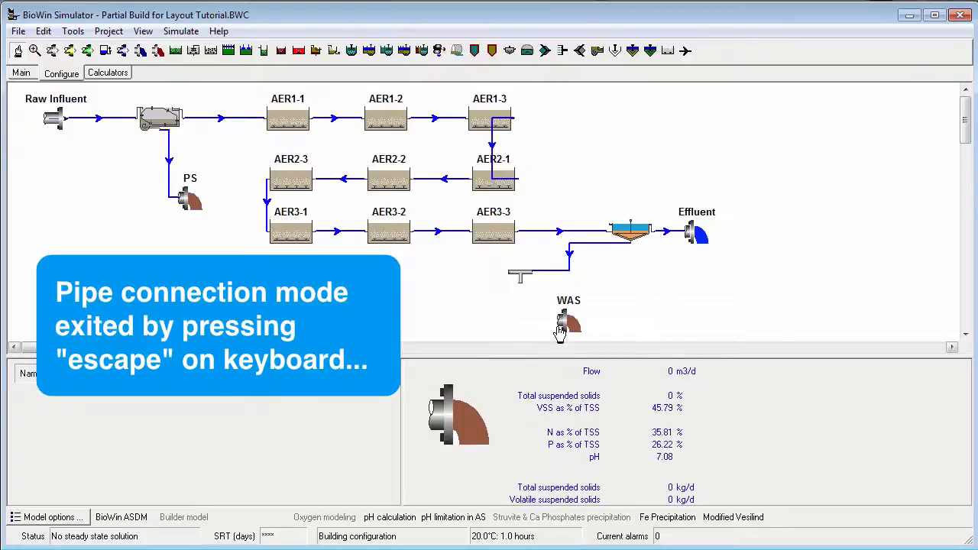
{"action": "key", "text": "escape"}
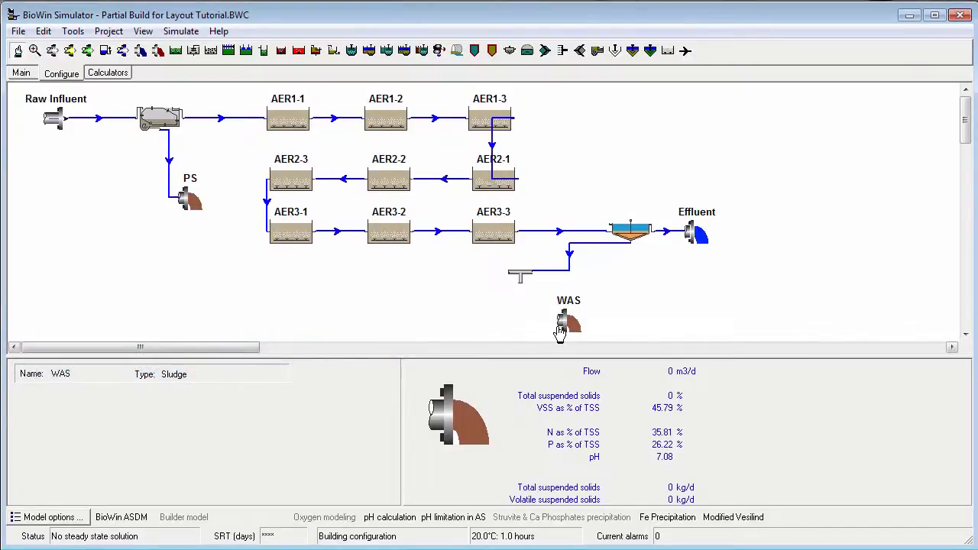
{"action": "mouse_move", "coordinate": [592, 256]}
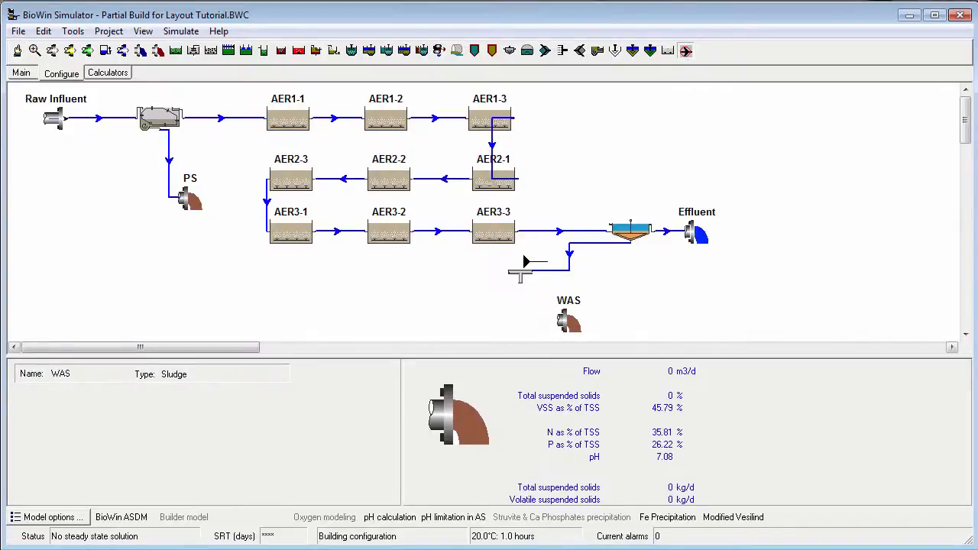
- Run a return sludge pipe from the WAS splitter back to AER1-1
{"action": "left_click", "coordinate": [527, 261]}
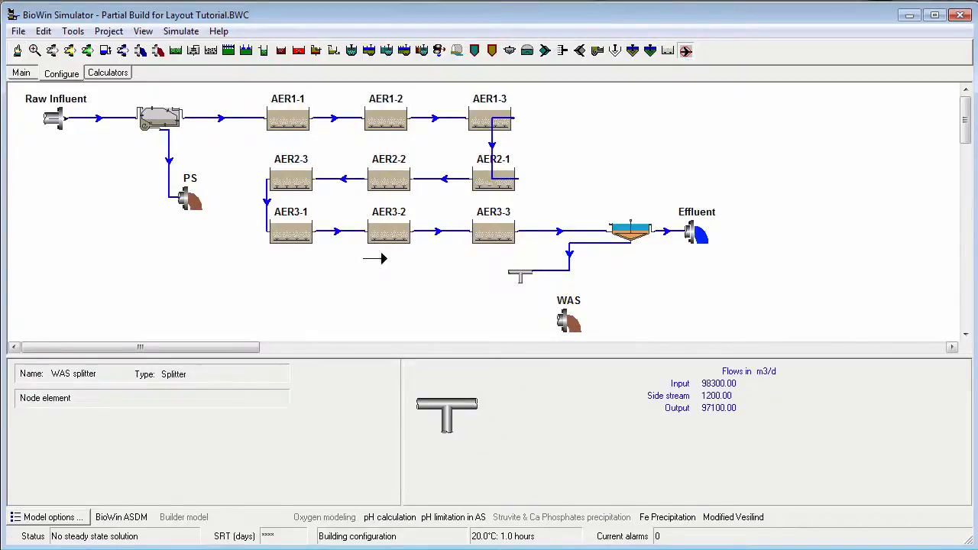
{"action": "left_click", "coordinate": [291, 180]}
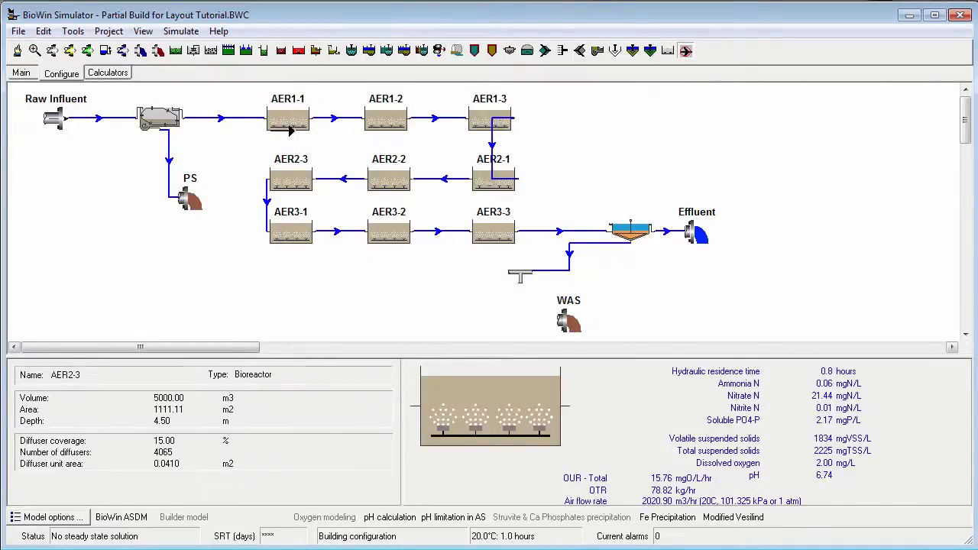
{"action": "left_click", "coordinate": [287, 119]}
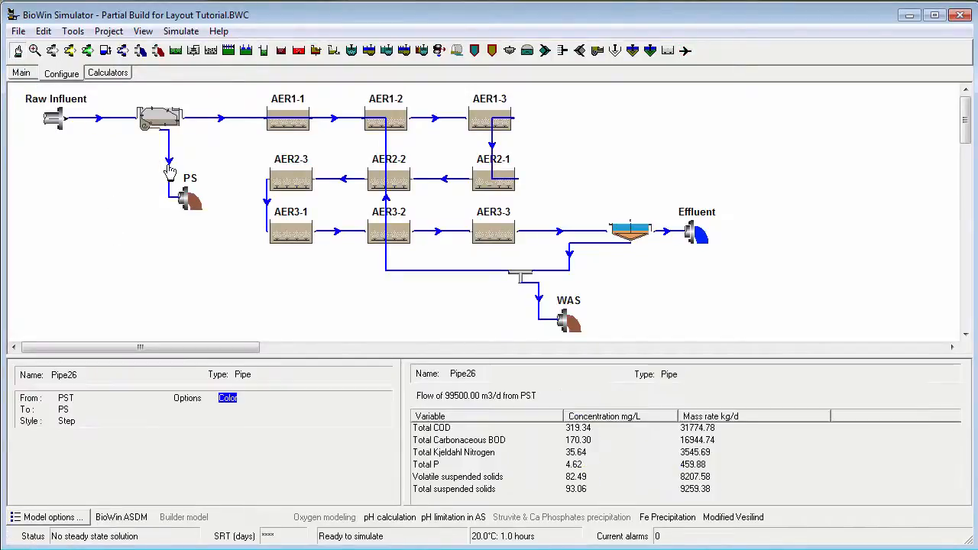
{"action": "mouse_move", "coordinate": [130, 170]}
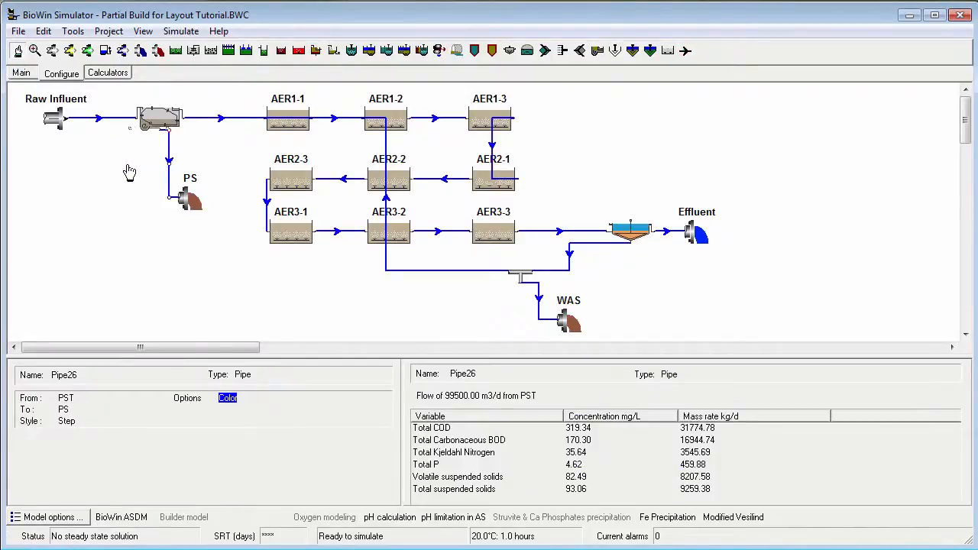
- Reattach Pipe26's end to the side inlet of PS
{"action": "left_click", "coordinate": [171, 168]}
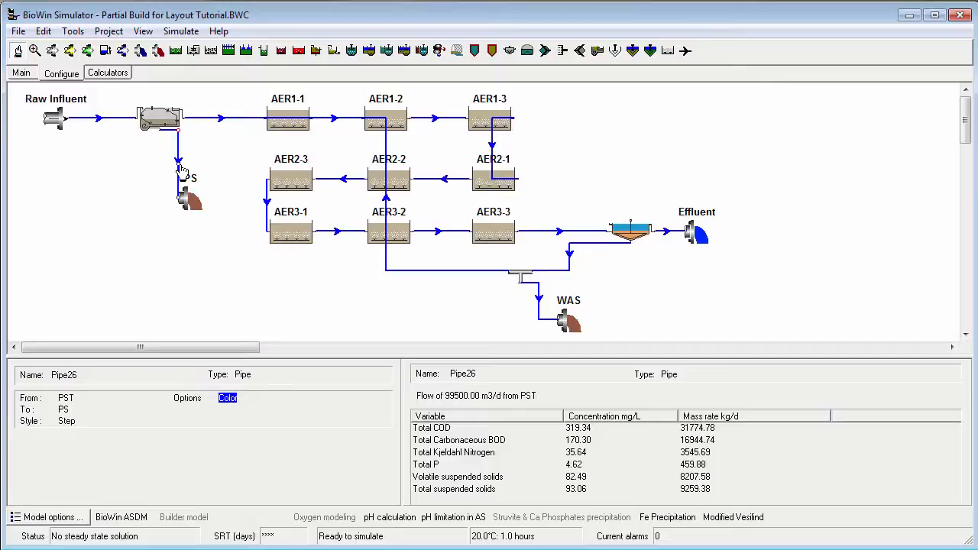
{"action": "mouse_move", "coordinate": [175, 216]}
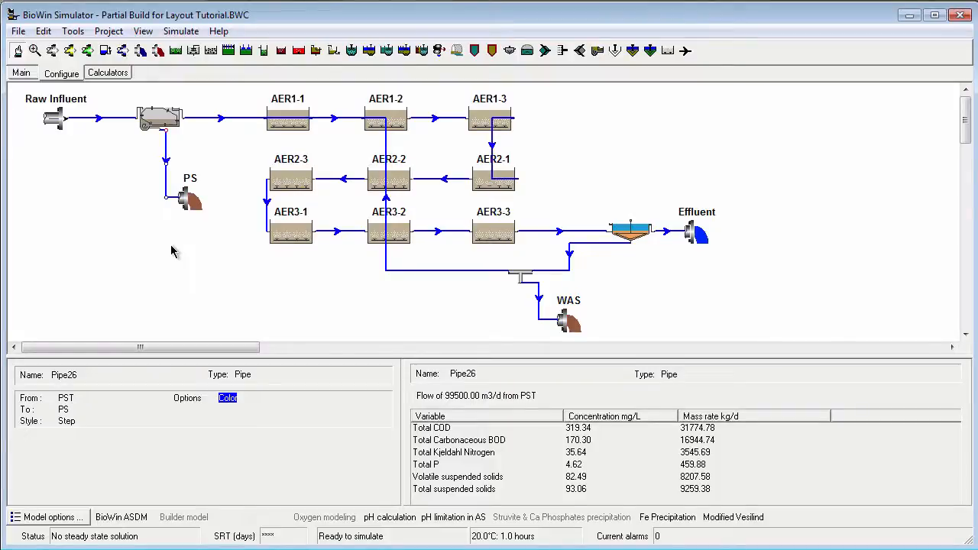
- Set Pipe26's line option to U-shape and reopen its line settings
{"action": "right_click", "coordinate": [167, 169]}
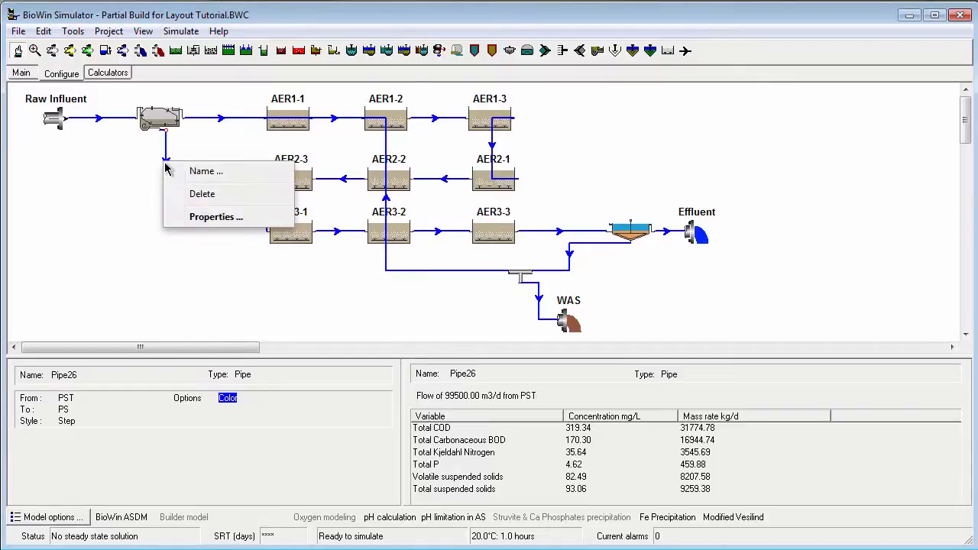
{"action": "left_click", "coordinate": [216, 216]}
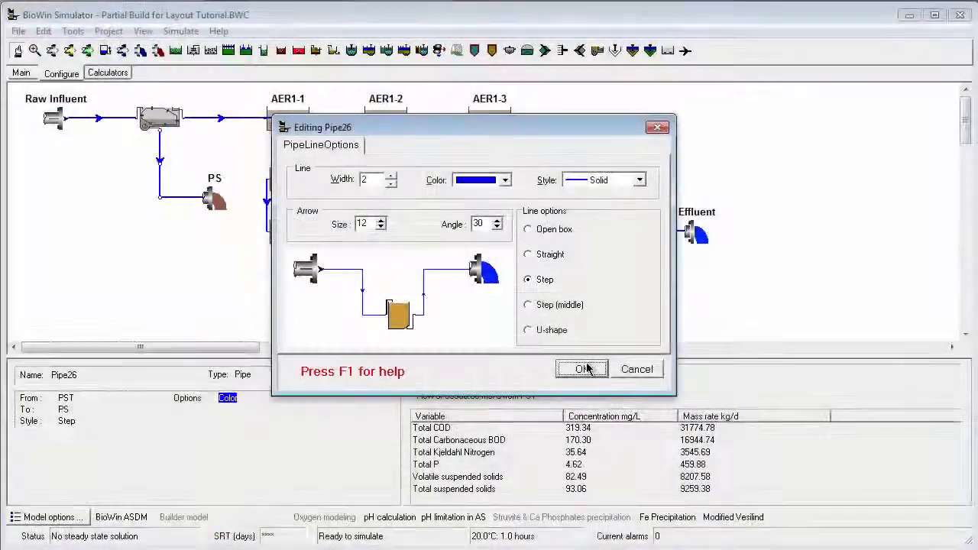
{"action": "left_click", "coordinate": [581, 369]}
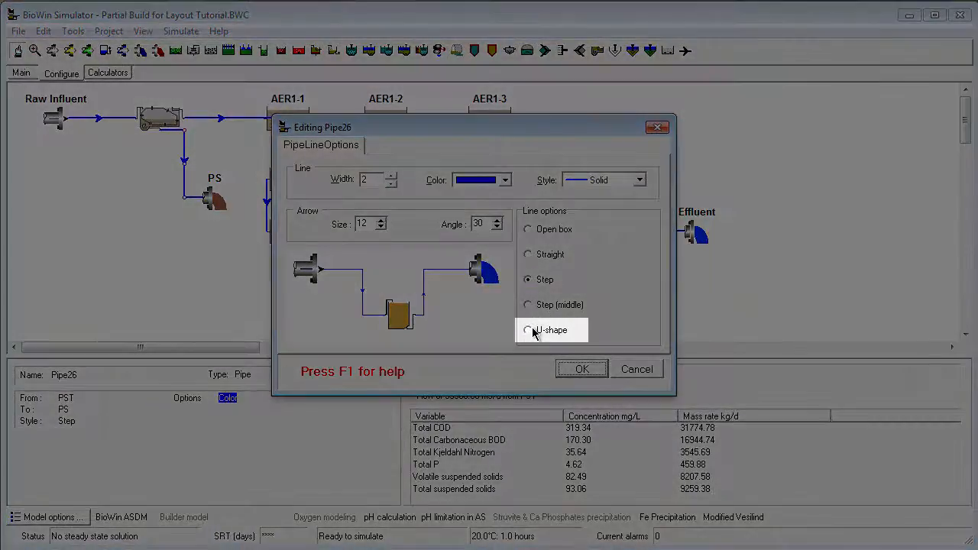
{"action": "left_click", "coordinate": [527, 330]}
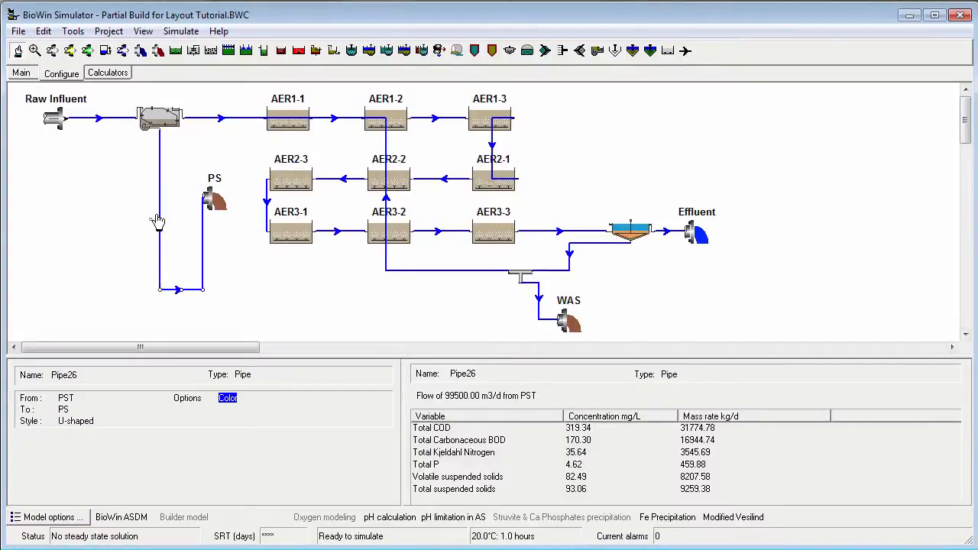
{"action": "left_click", "coordinate": [167, 214]}
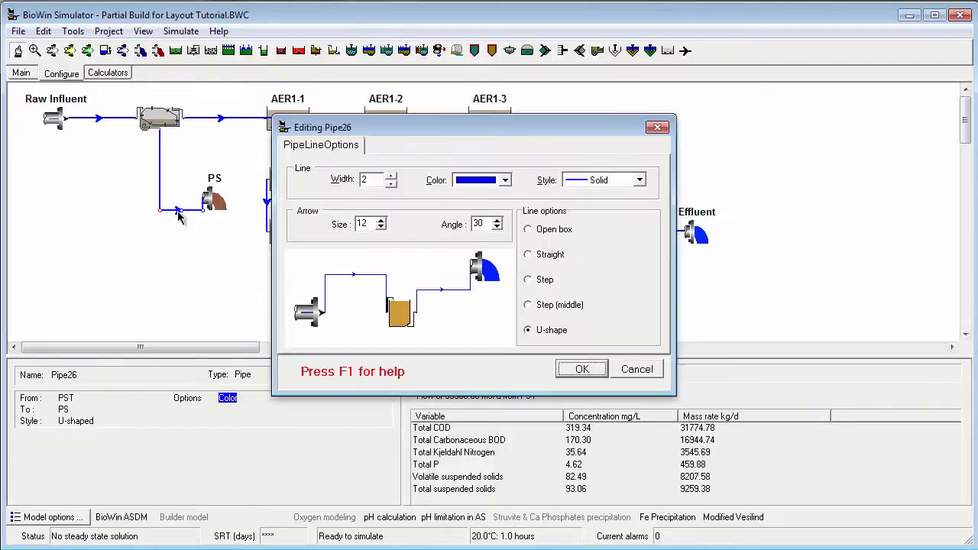
{"action": "mouse_move", "coordinate": [372, 247]}
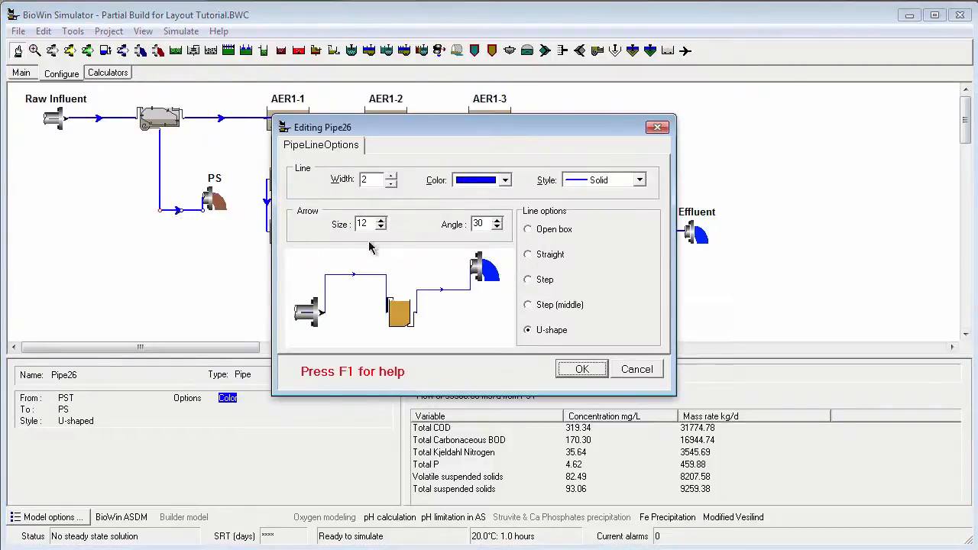
- Switch Pipe26 to Open box, then drag its lower run up level with PS
{"action": "left_click", "coordinate": [527, 228]}
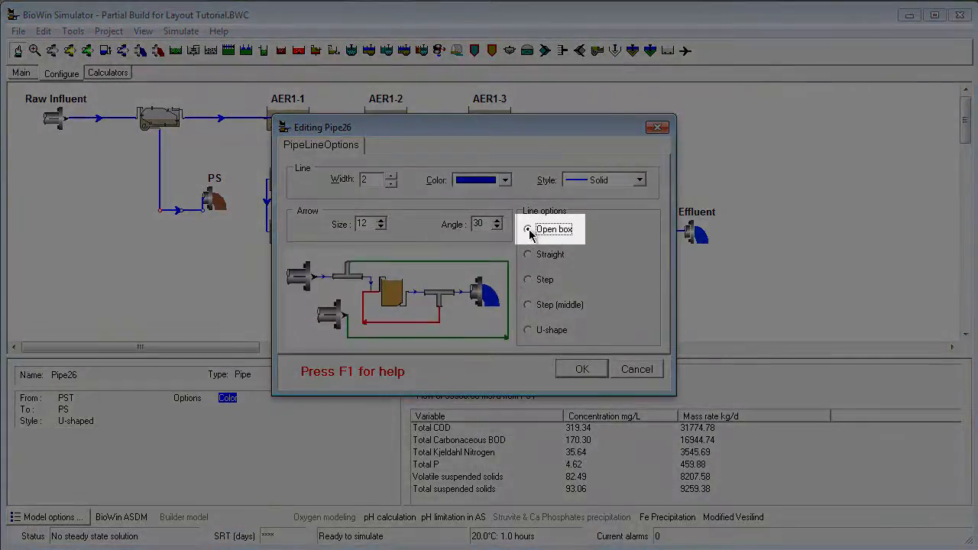
{"action": "left_click", "coordinate": [527, 229]}
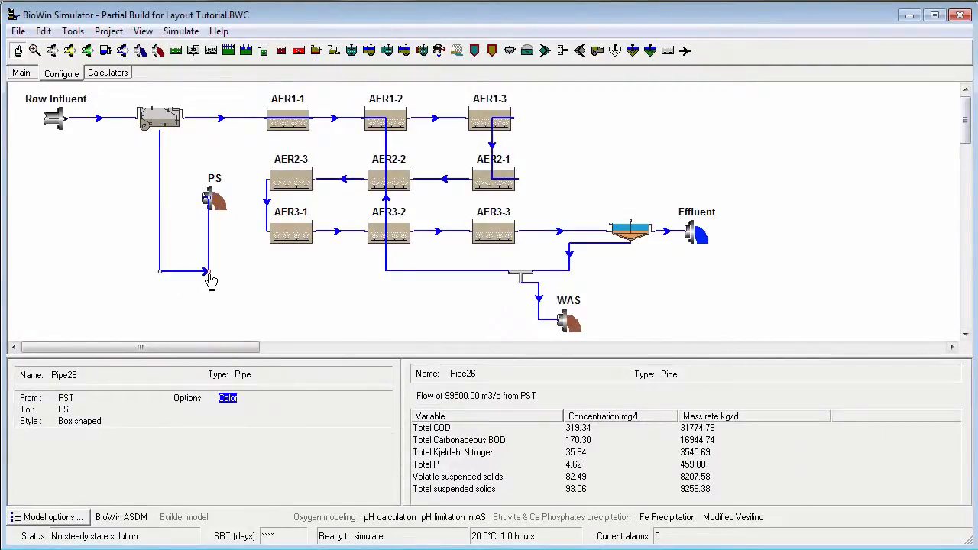
{"action": "left_click_drag", "start_coordinate": [206, 273], "coordinate": [161, 274]}
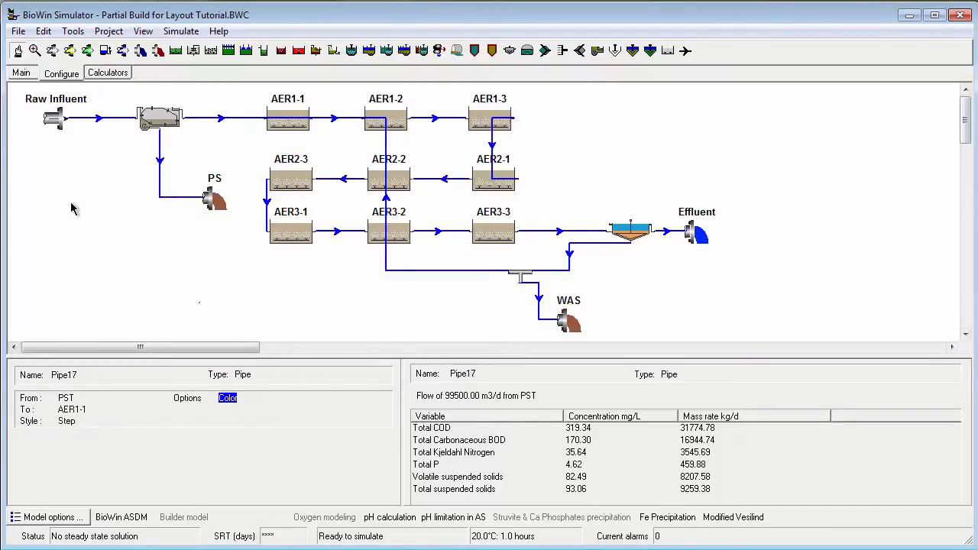
{"action": "mouse_move", "coordinate": [91, 100]}
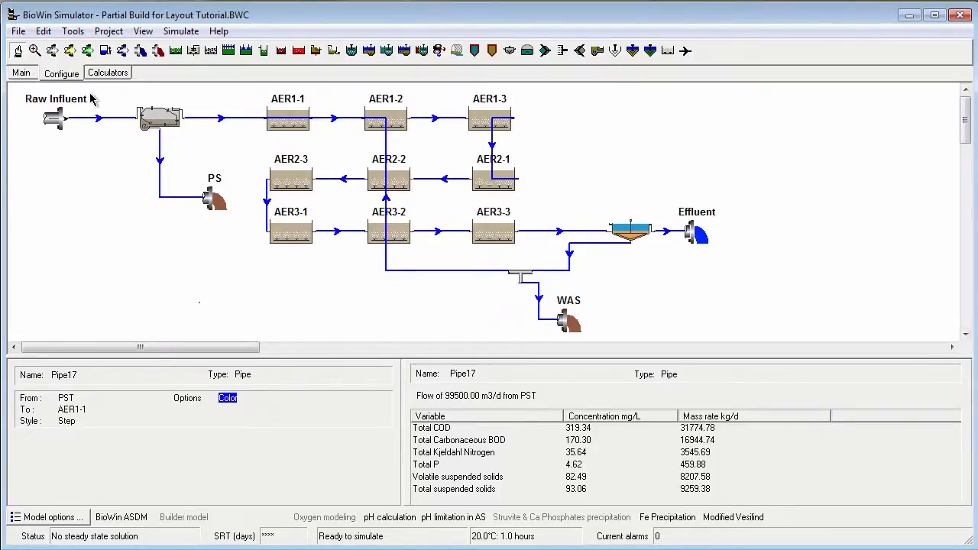
{"action": "left_click", "coordinate": [108, 32]}
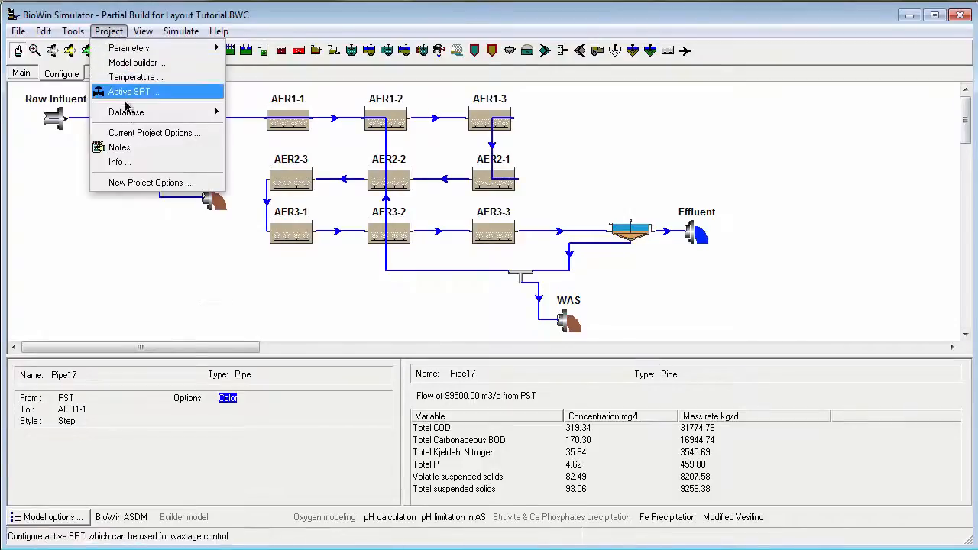
{"action": "left_click", "coordinate": [153, 133]}
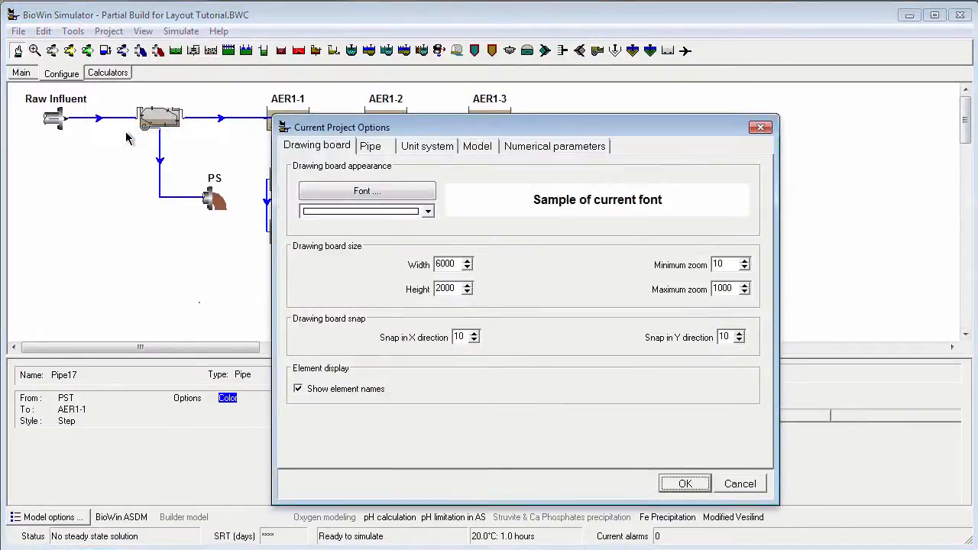
{"action": "left_click", "coordinate": [369, 146]}
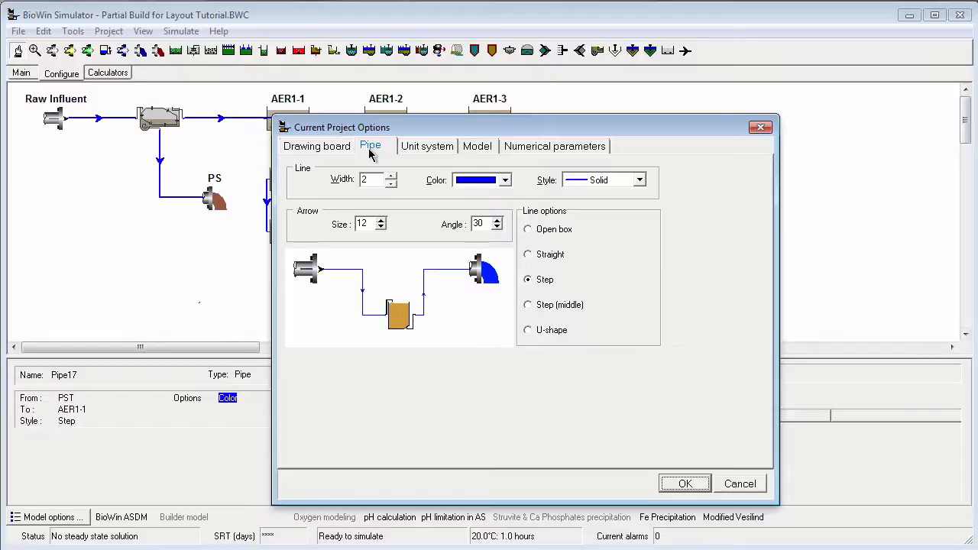
{"action": "left_click", "coordinate": [683, 483]}
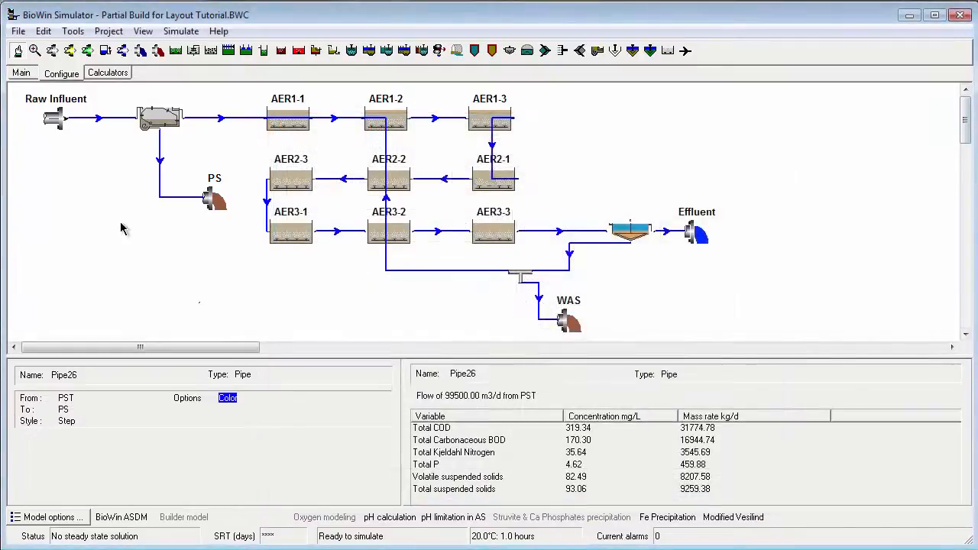
{"action": "mouse_move", "coordinate": [124, 113]}
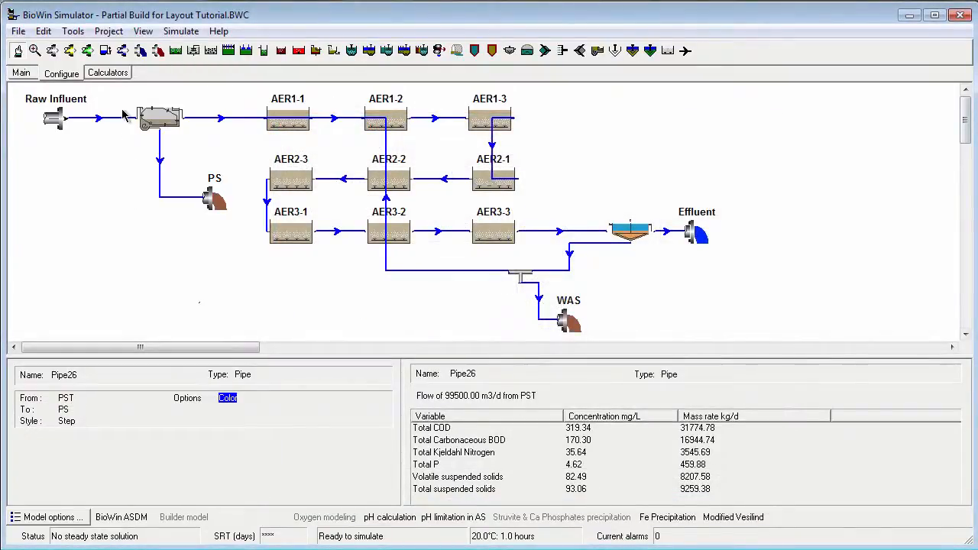
{"action": "left_click", "coordinate": [109, 30]}
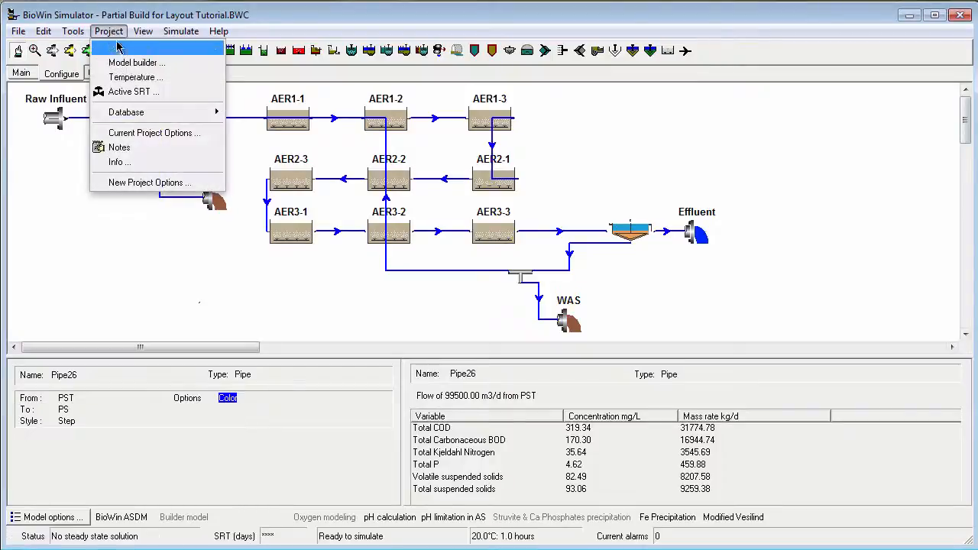
{"action": "left_click", "coordinate": [148, 182]}
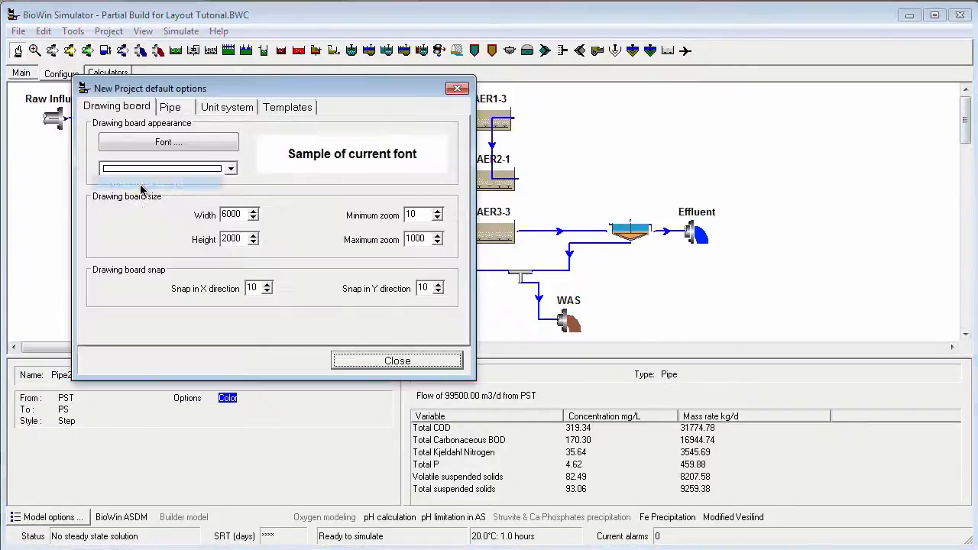
{"action": "left_click", "coordinate": [170, 107]}
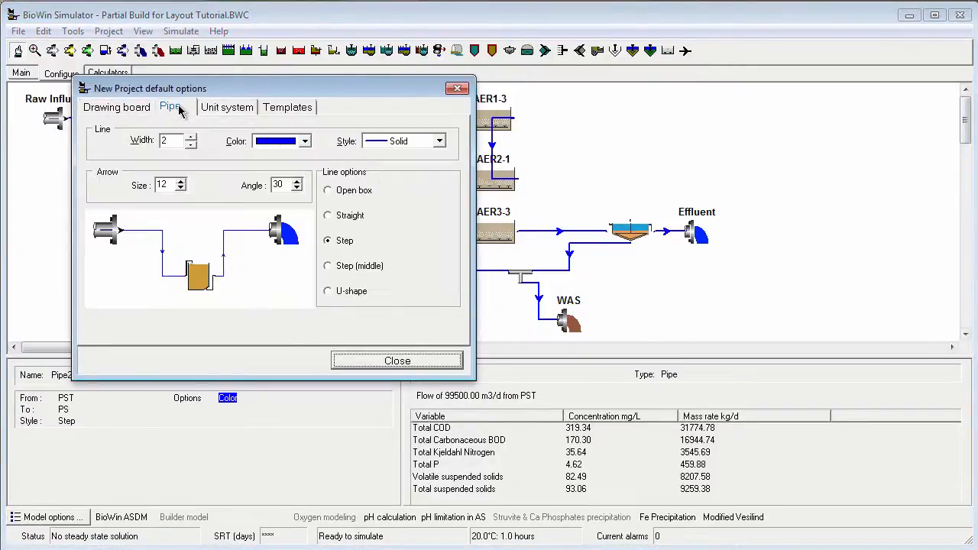
{"action": "left_click", "coordinate": [397, 360]}
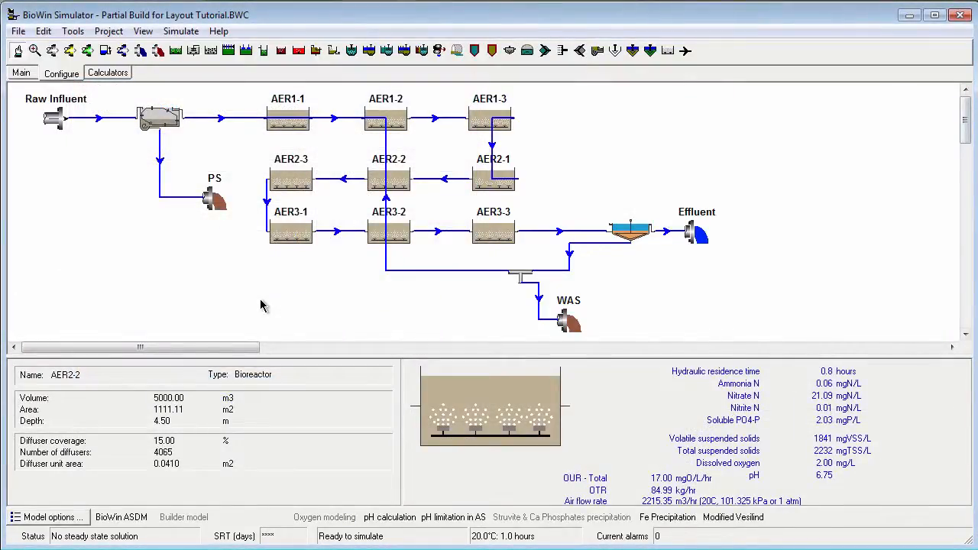
- Straighten the clarifier underflow and loop the return sludge pipe to AER1-1 left of the tanks
{"action": "left_click", "coordinate": [493, 180]}
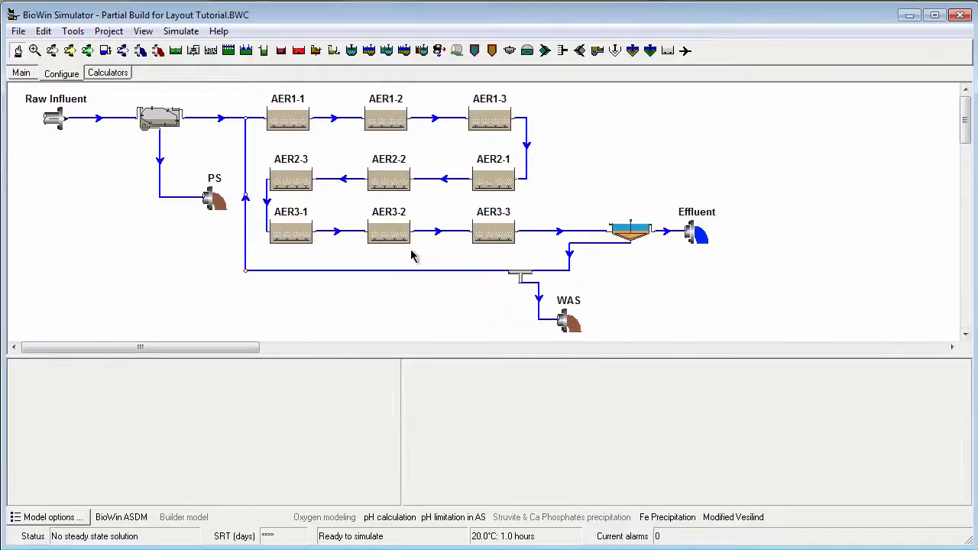
{"action": "left_click", "coordinate": [569, 252]}
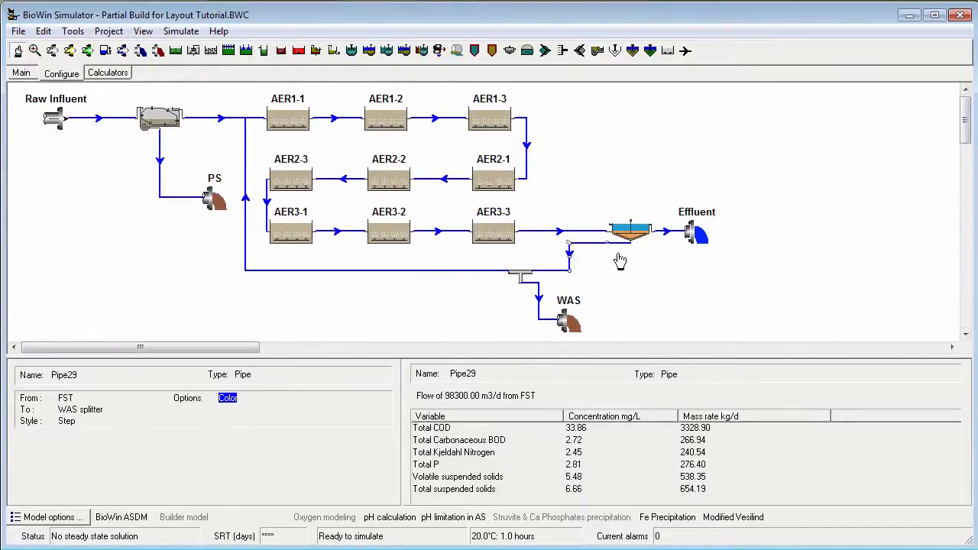
{"action": "left_click", "coordinate": [540, 304]}
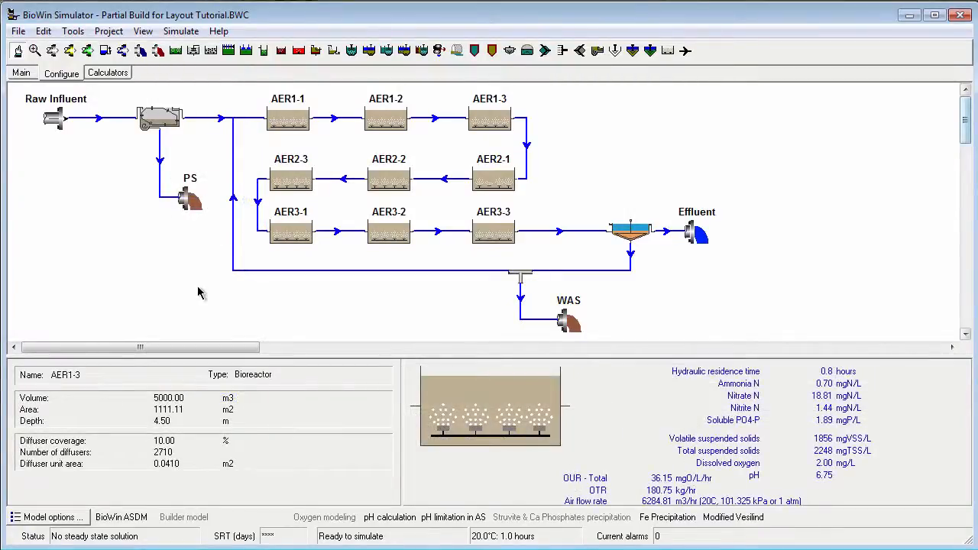
{"action": "left_click", "coordinate": [232, 202]}
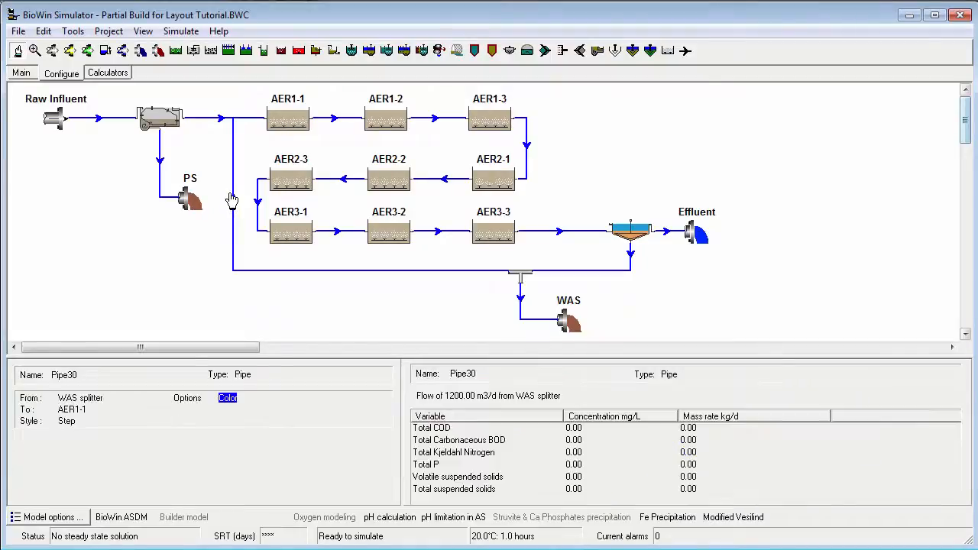
{"action": "mouse_move", "coordinate": [235, 200]}
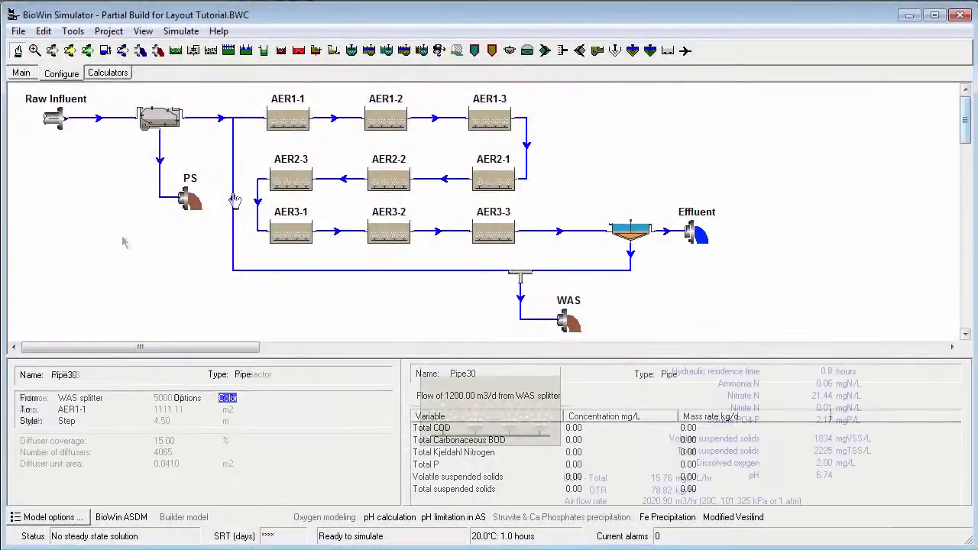
{"action": "left_click", "coordinate": [291, 177]}
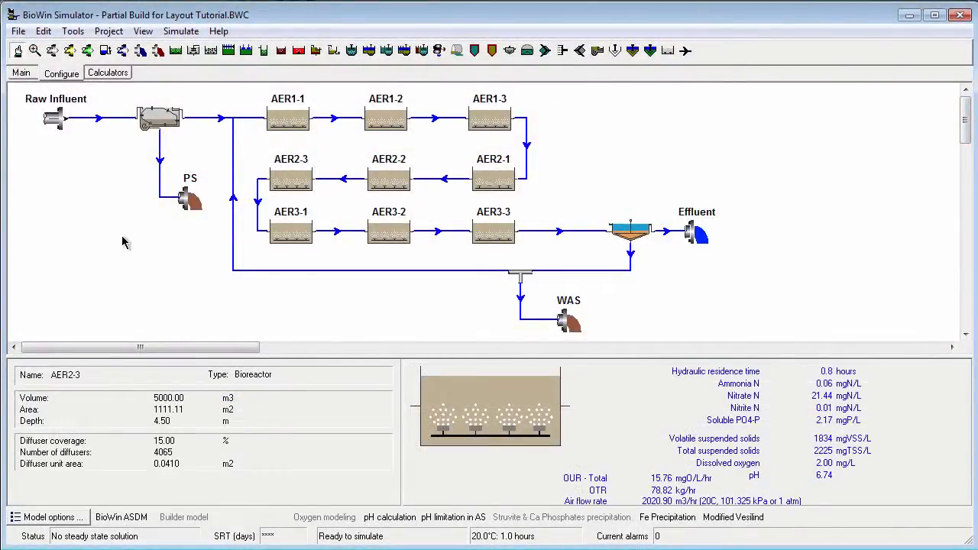
{"action": "mouse_move", "coordinate": [159, 163]}
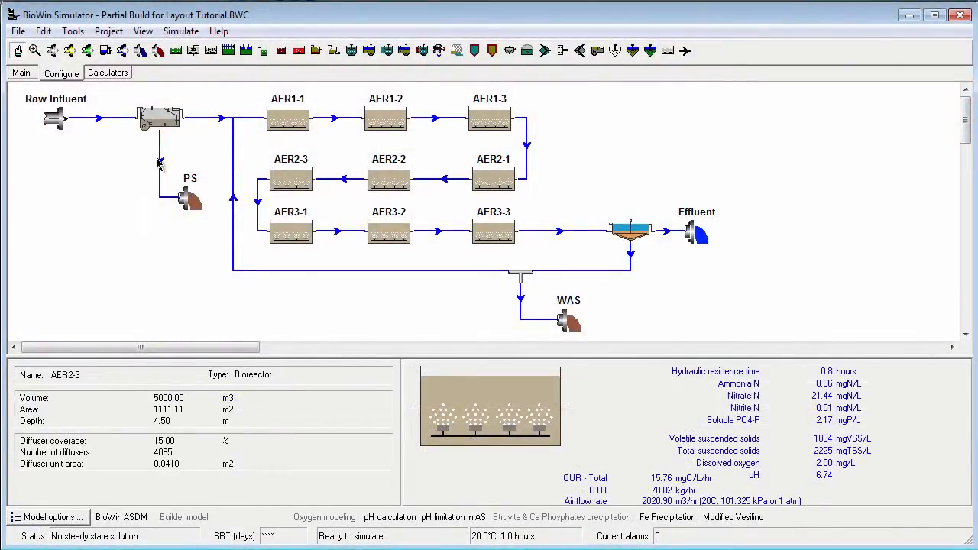
- Set the PST-to-PS primary sludge pipe colour to black in its Properties
{"action": "right_click", "coordinate": [160, 164]}
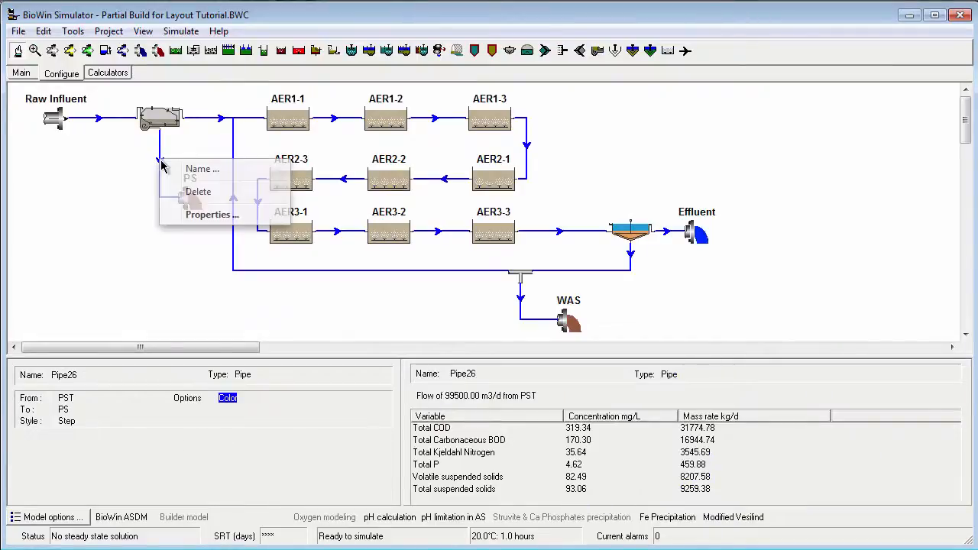
{"action": "left_click", "coordinate": [212, 214]}
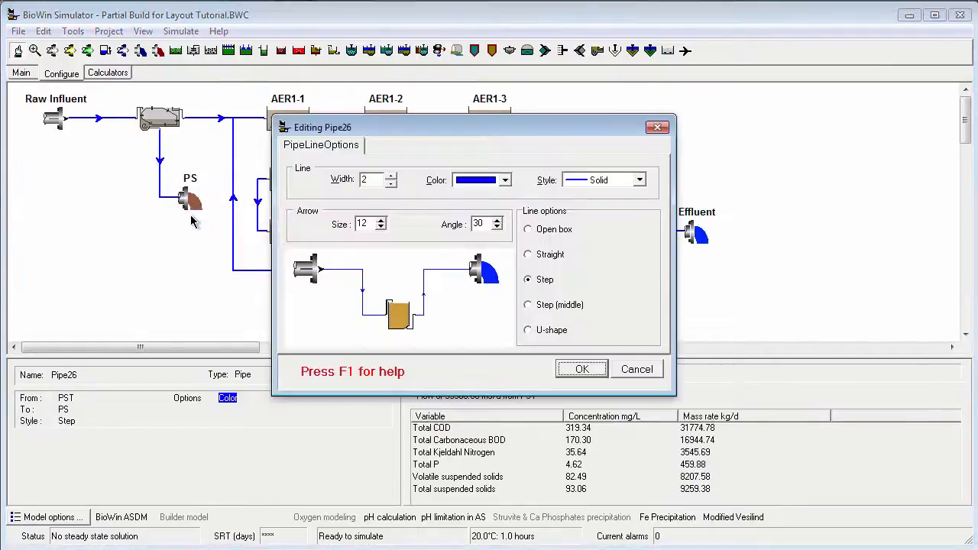
{"action": "mouse_move", "coordinate": [482, 180]}
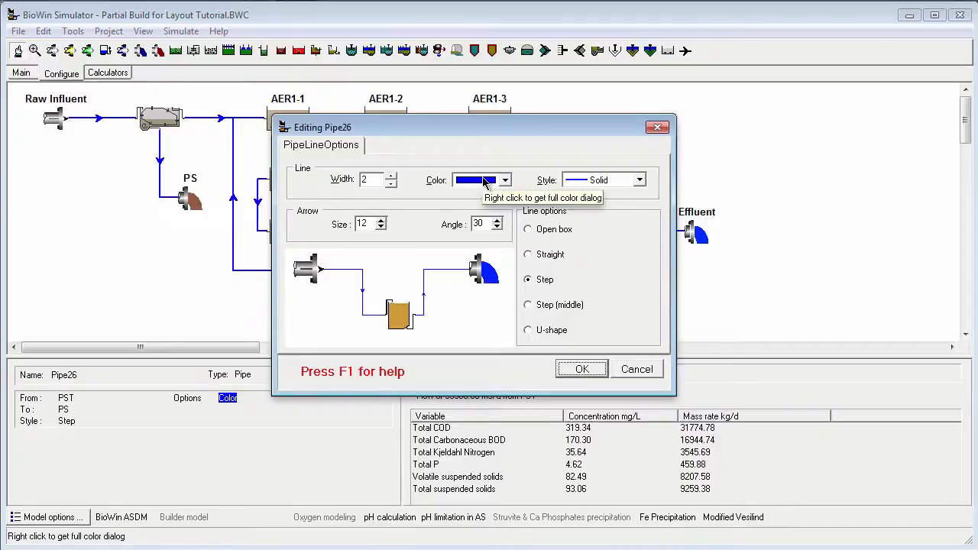
{"action": "left_click", "coordinate": [505, 179]}
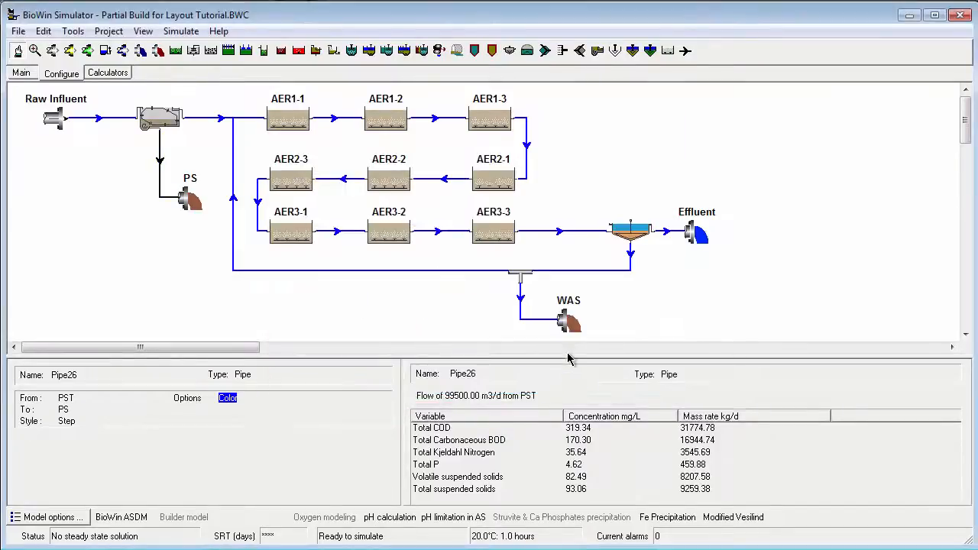
- Pick orange in the full colour dialog for the underflow, return and WAS pipes
{"action": "left_click", "coordinate": [632, 256]}
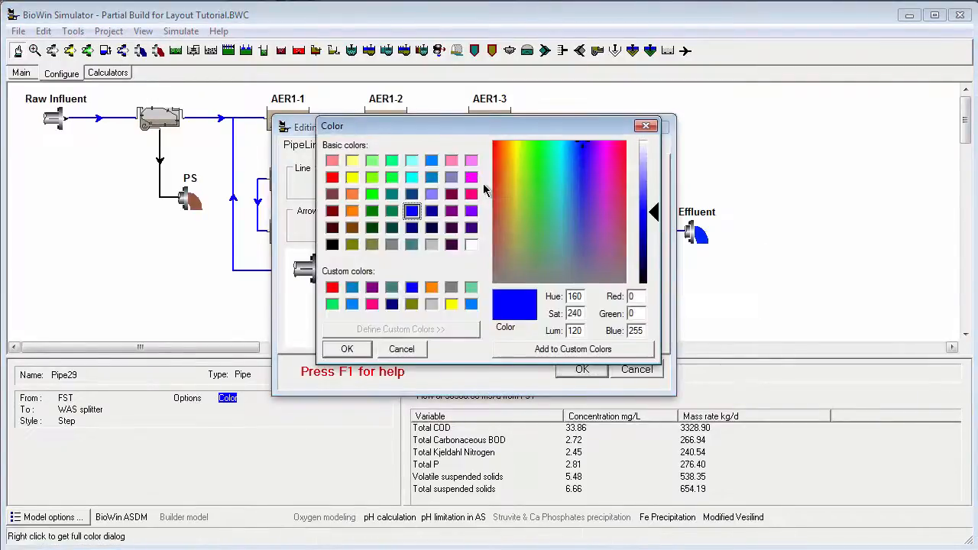
{"action": "mouse_move", "coordinate": [611, 177]}
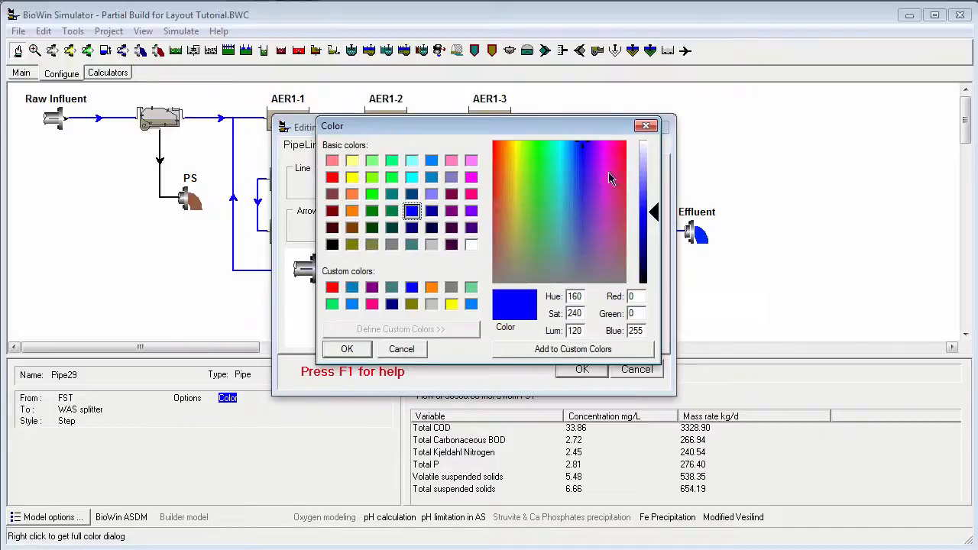
{"action": "left_click", "coordinate": [351, 211]}
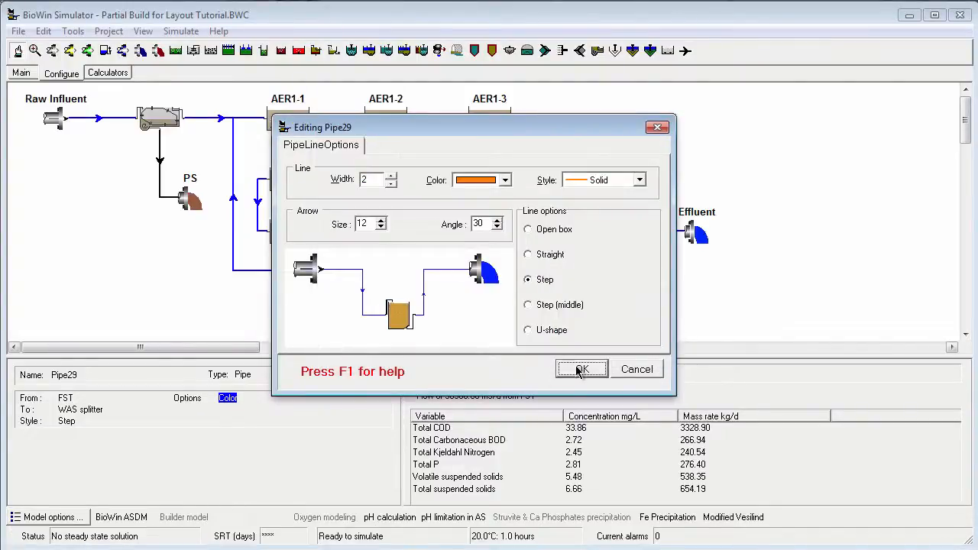
{"action": "left_click", "coordinate": [580, 369]}
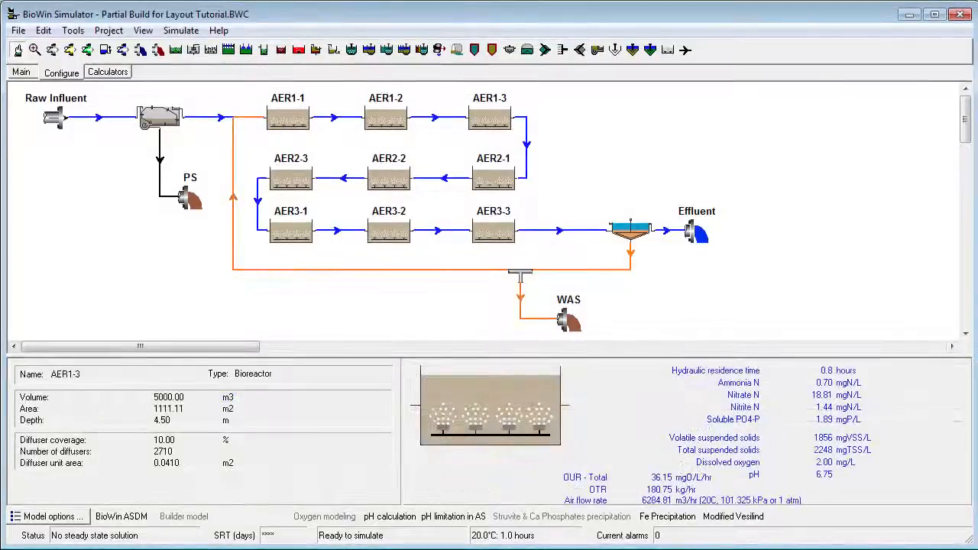